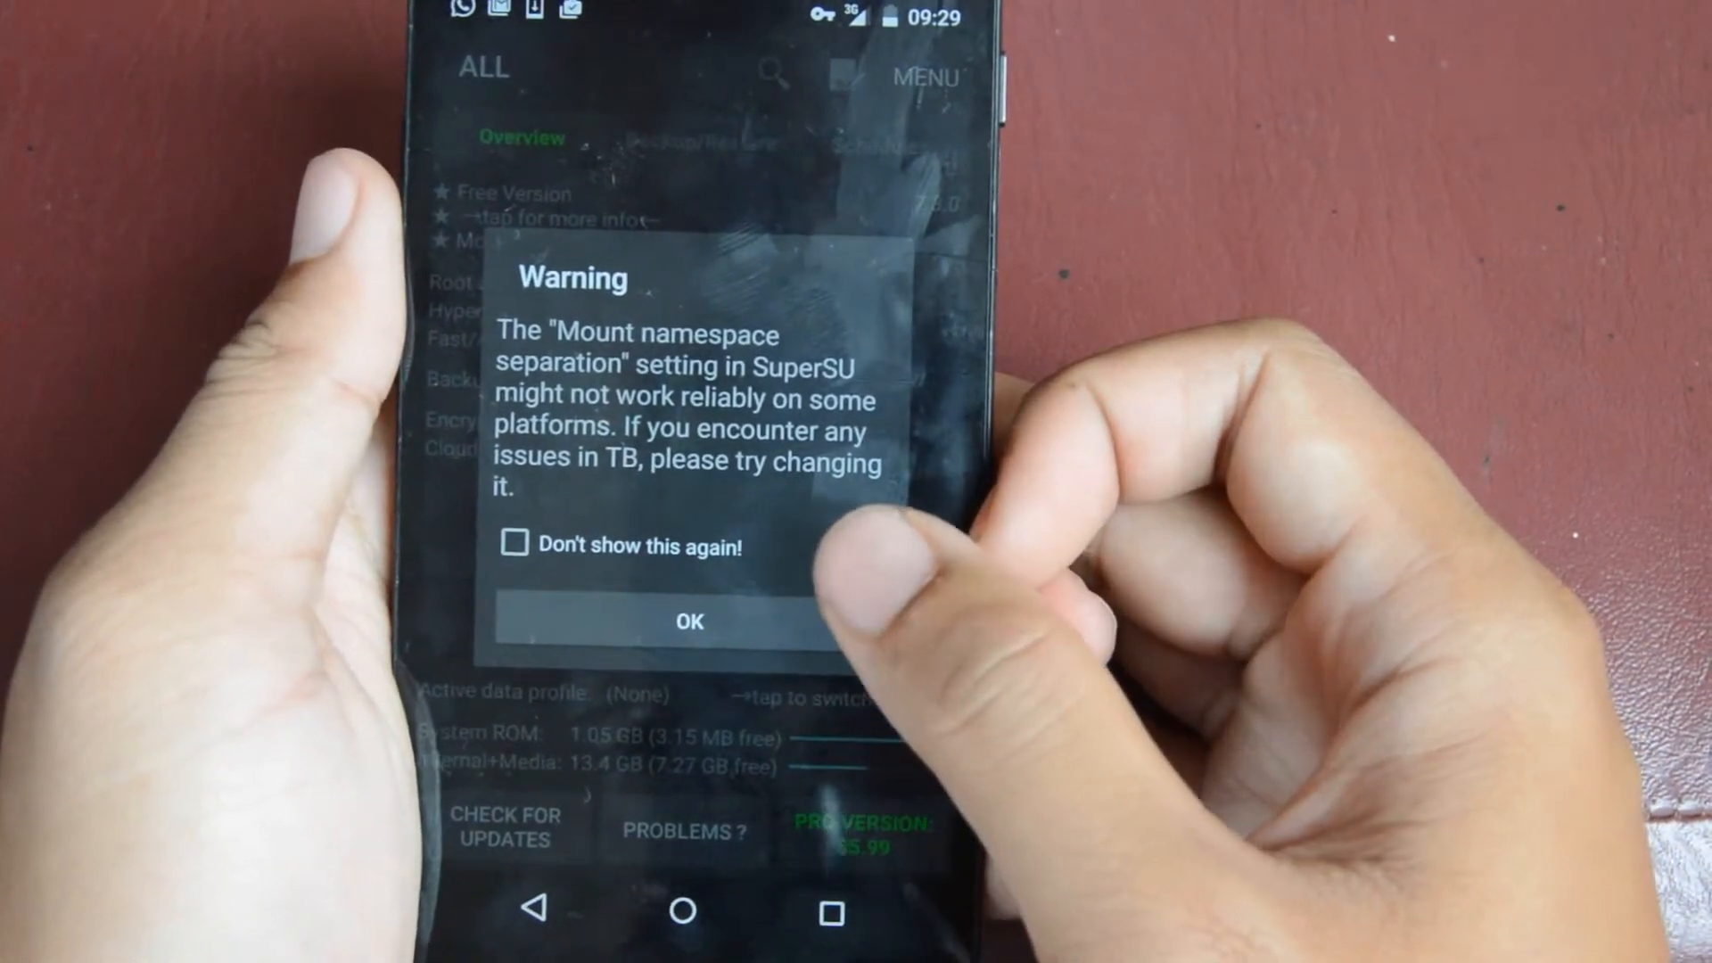
# Dismiss the SuperSU mount namespace separation warning to reach the overview screen
pyautogui.click(689, 621)
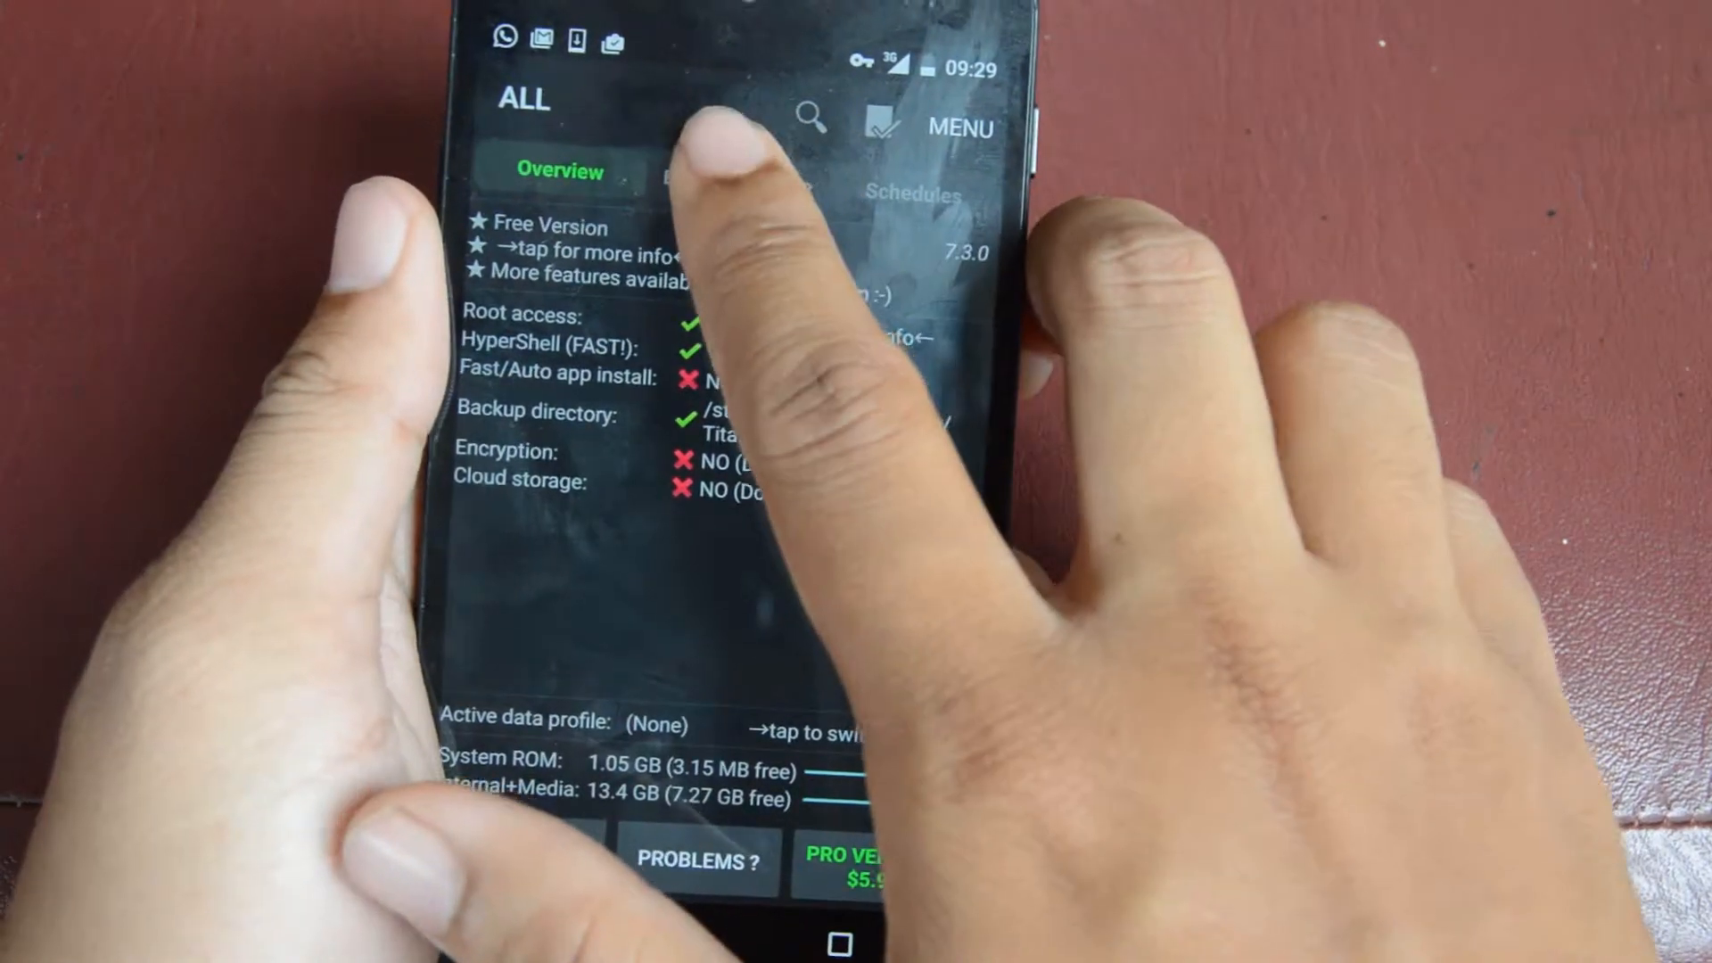
# Show the Backup/Restore app list and browse down through the installed apps
pyautogui.click(726, 174)
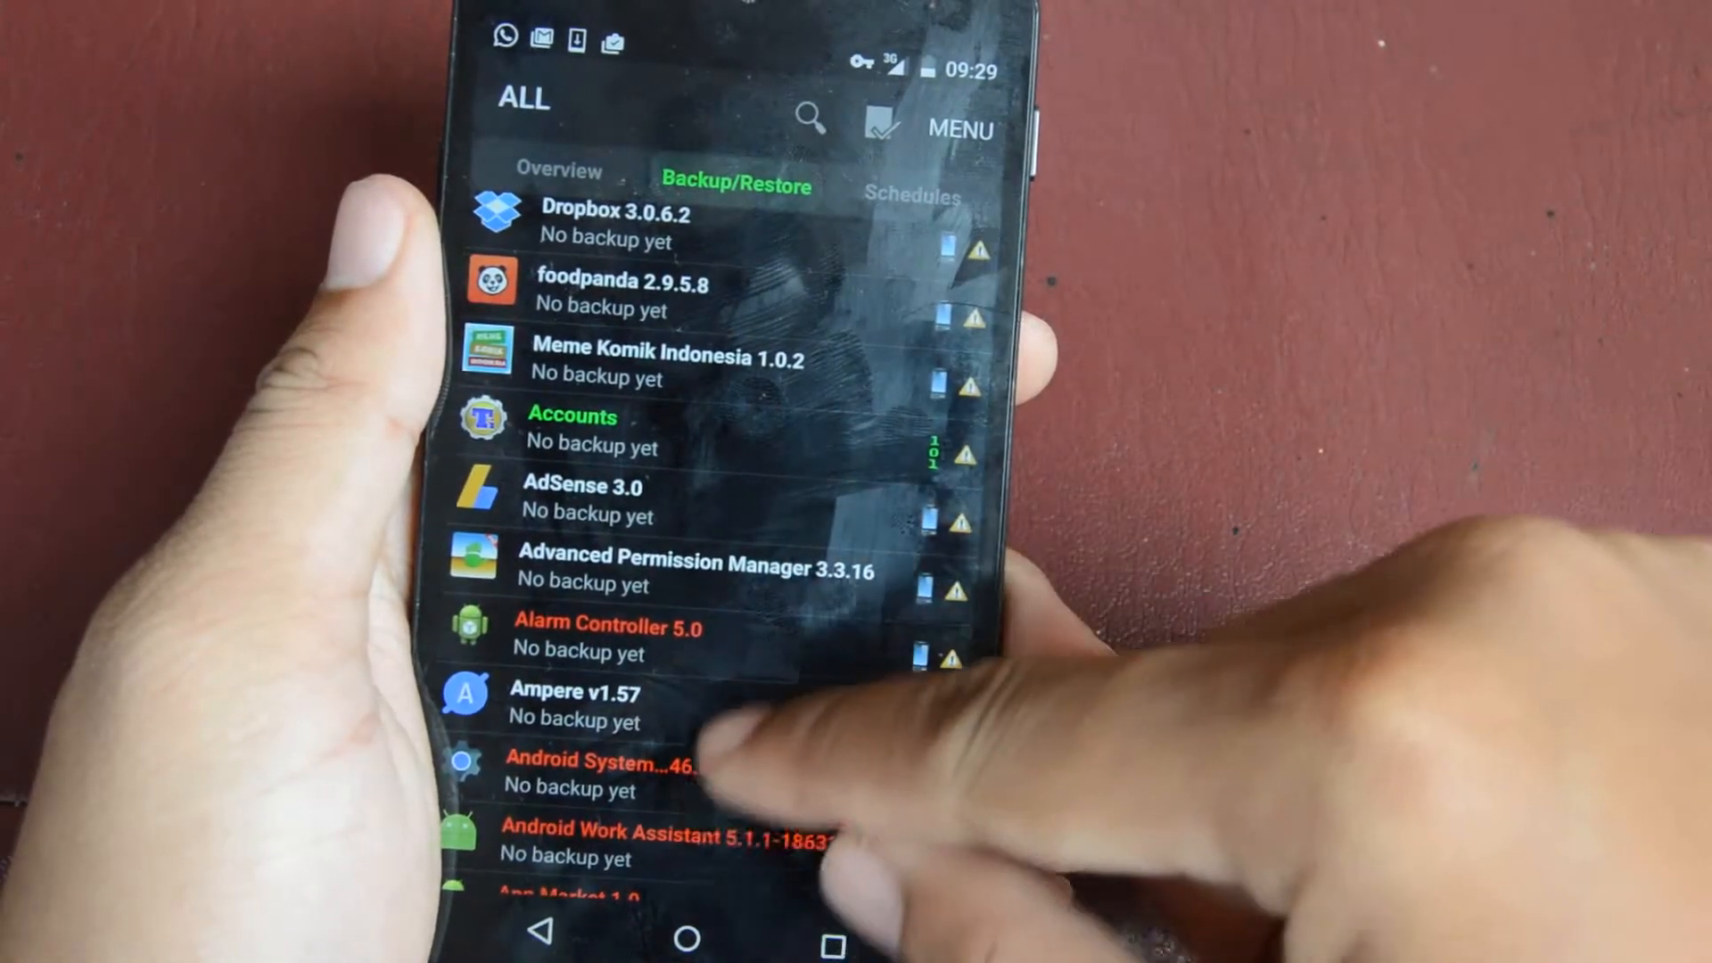
pyautogui.scroll(-3)
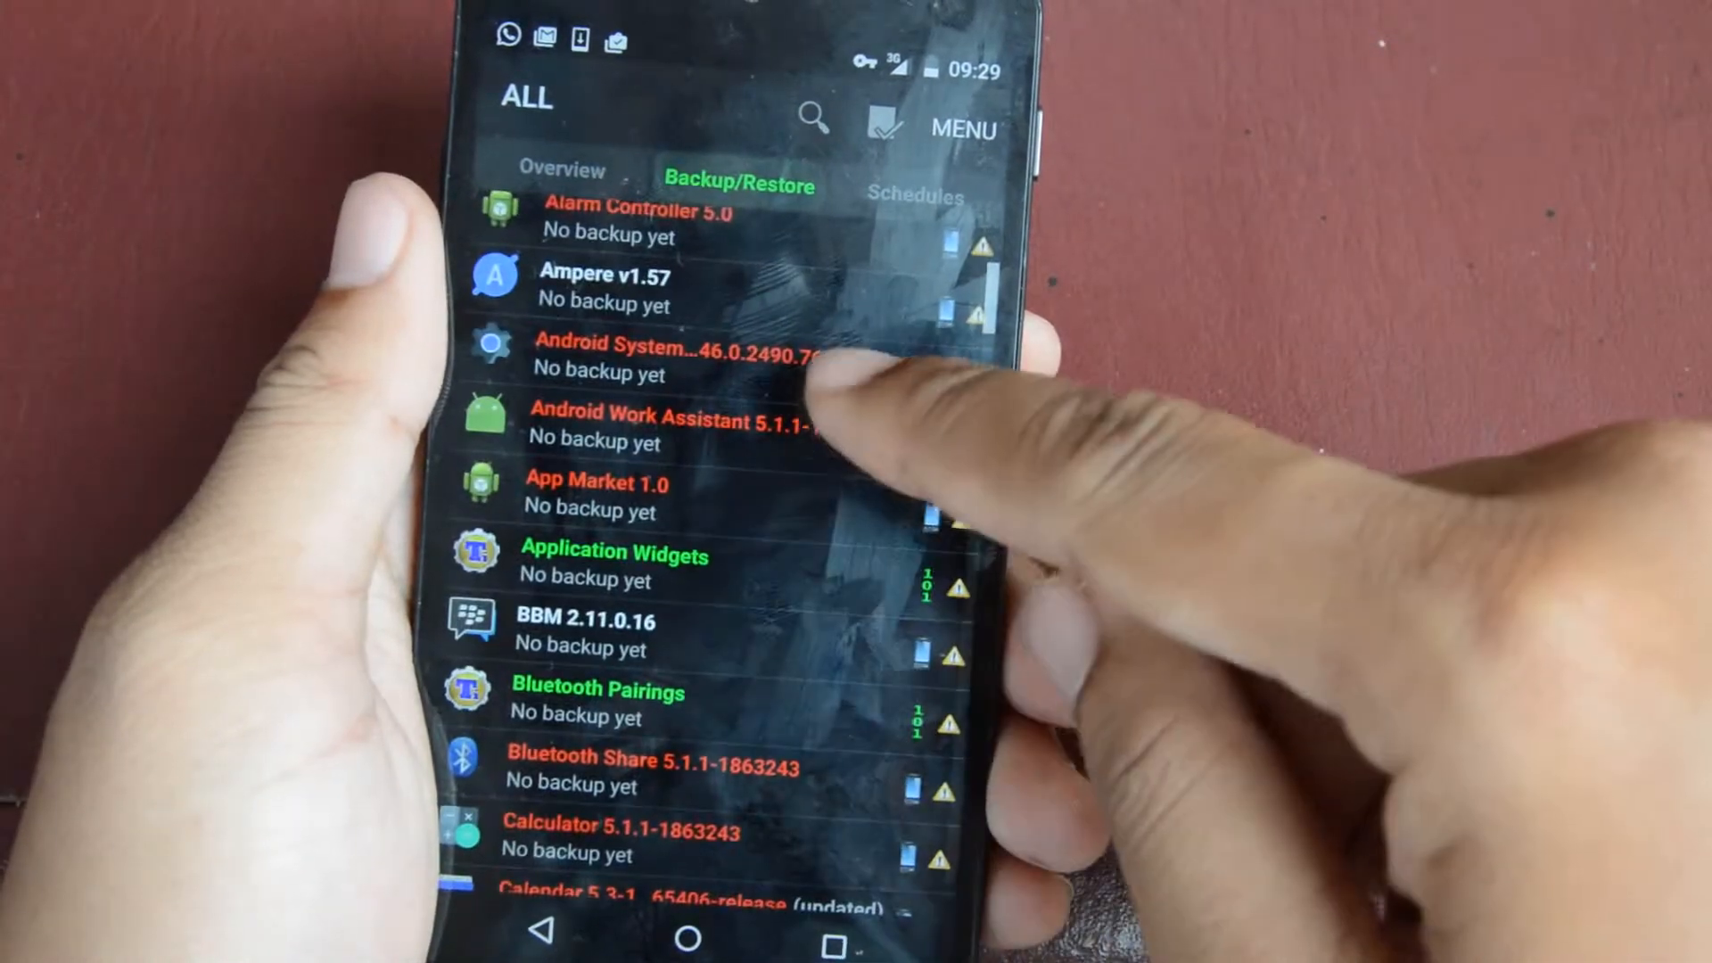
pyautogui.scroll(-3)
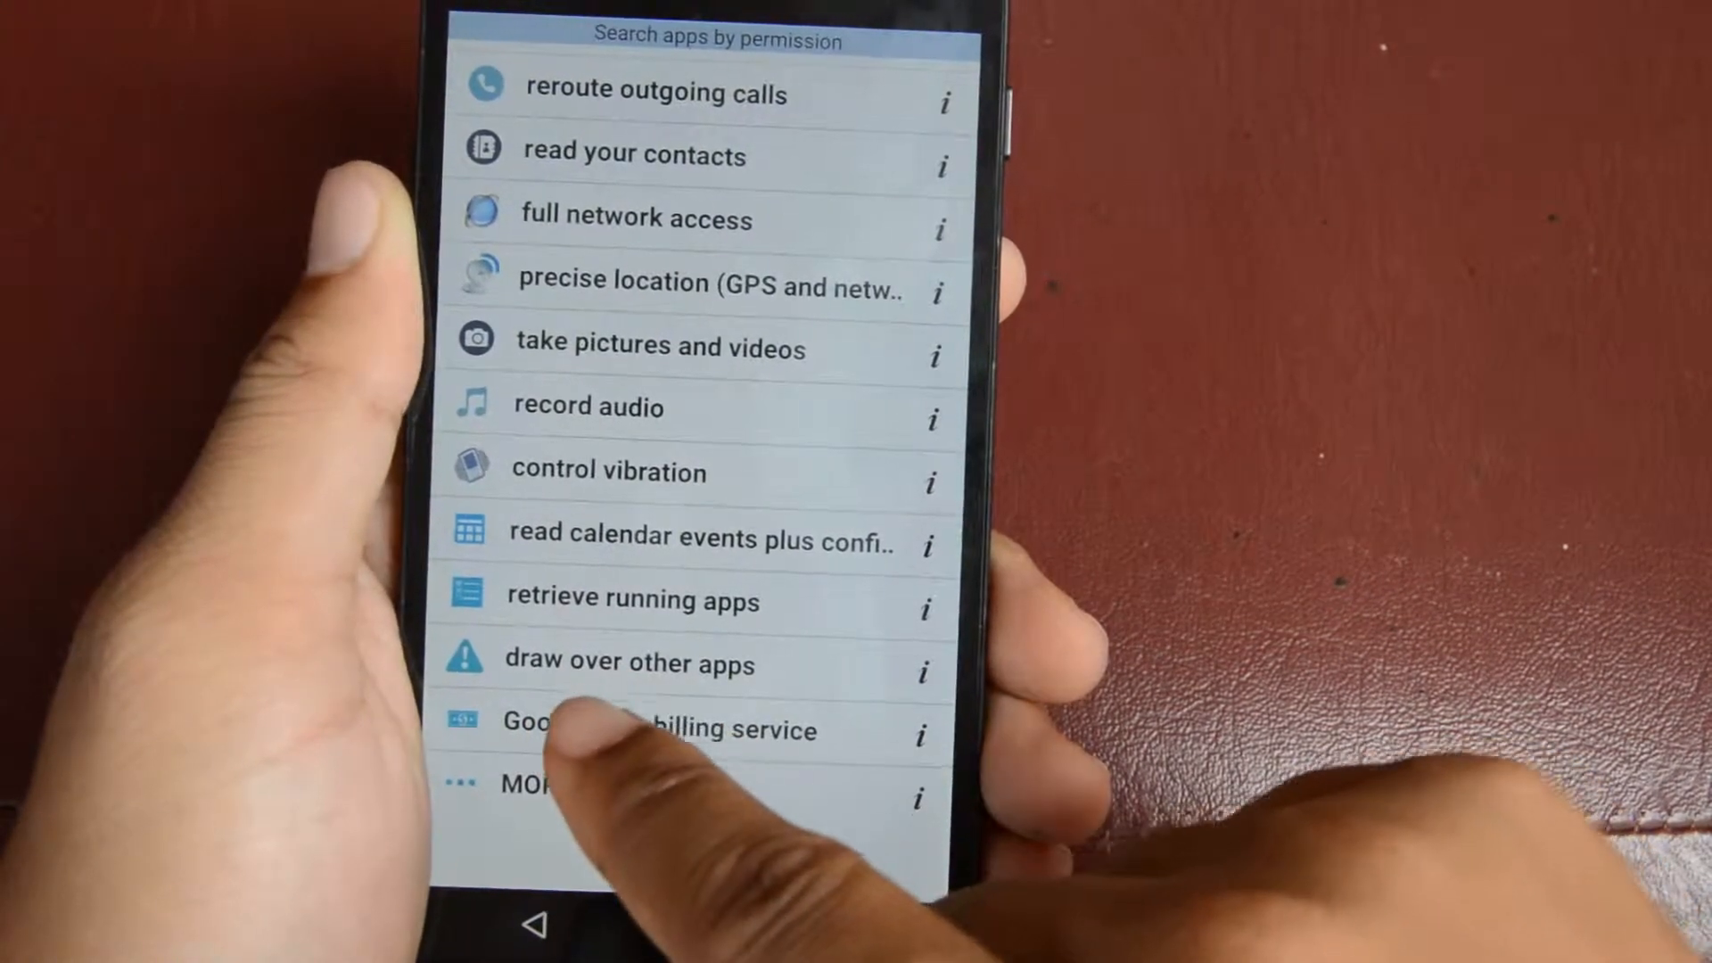
# List the apps holding the 'draw over other apps' permission
pyautogui.click(626, 663)
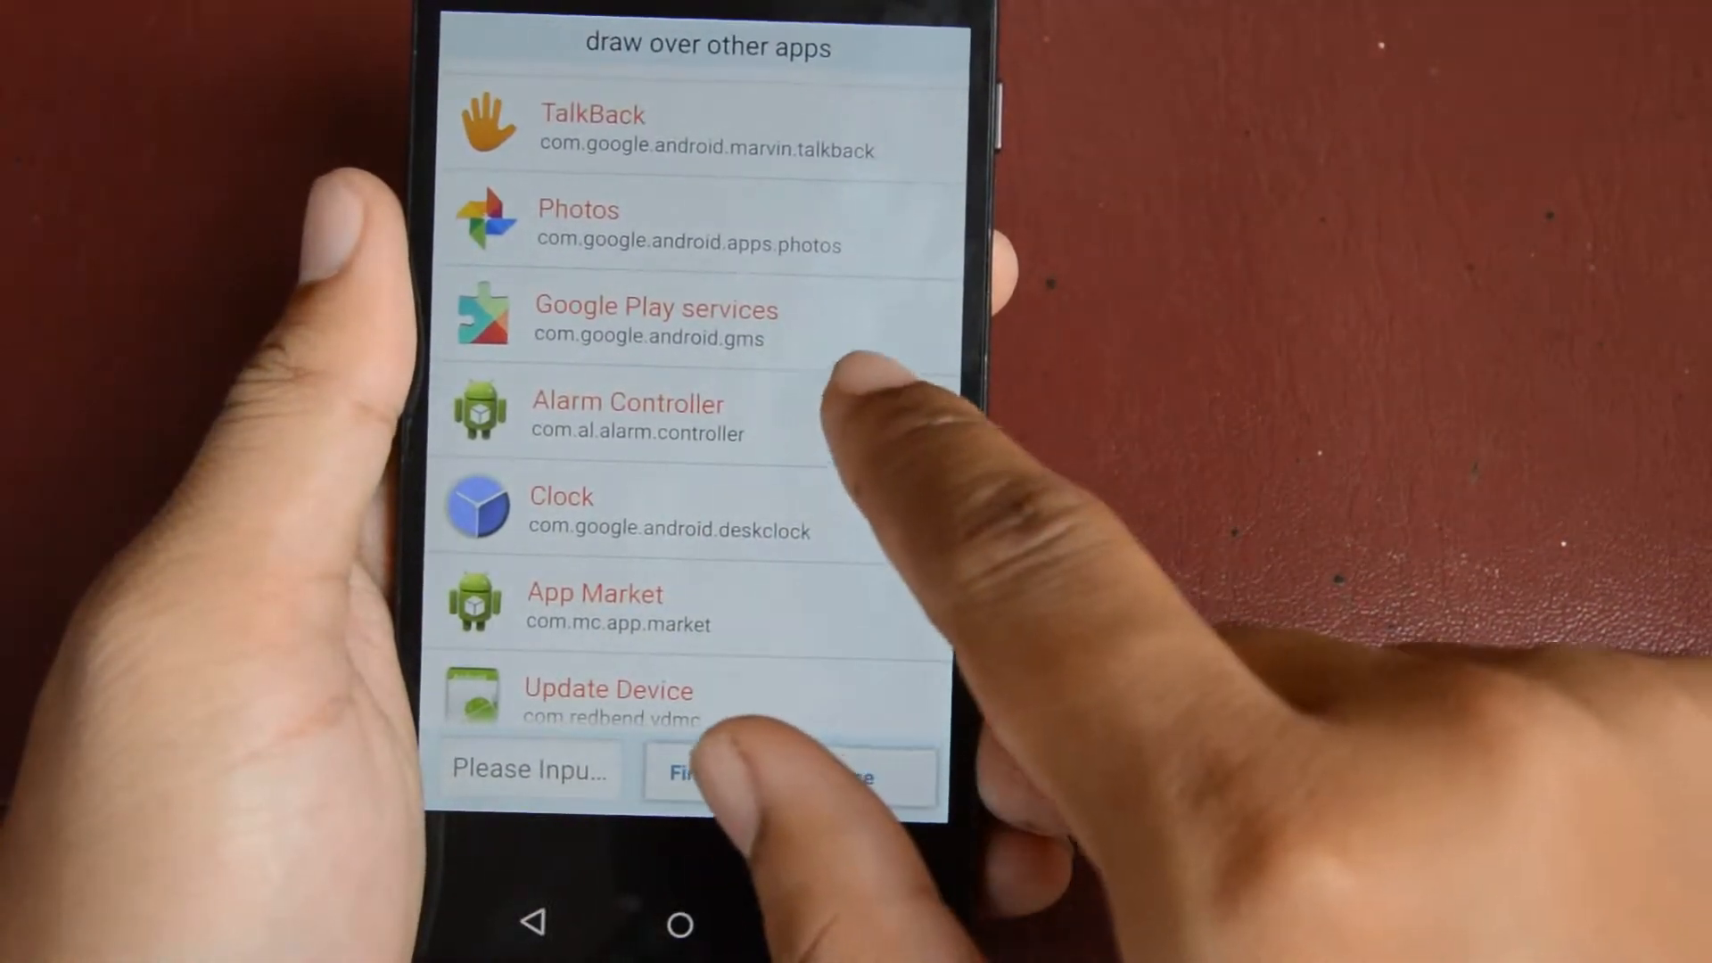
pyautogui.click(628, 417)
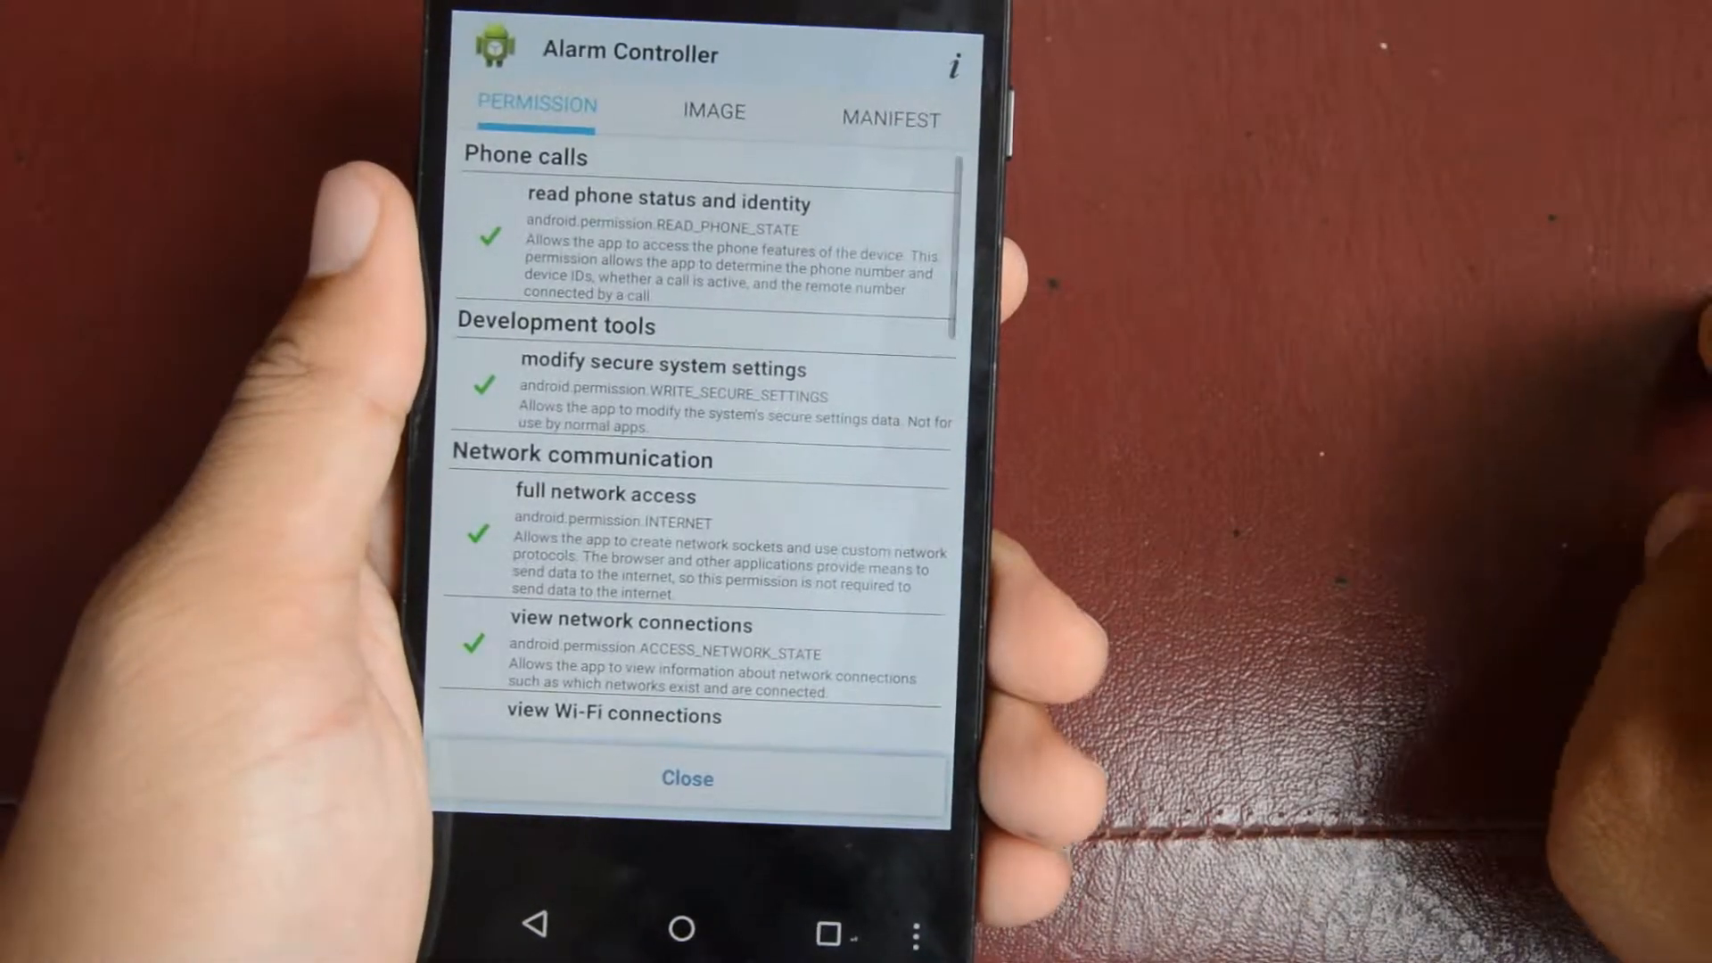
pyautogui.click(712, 111)
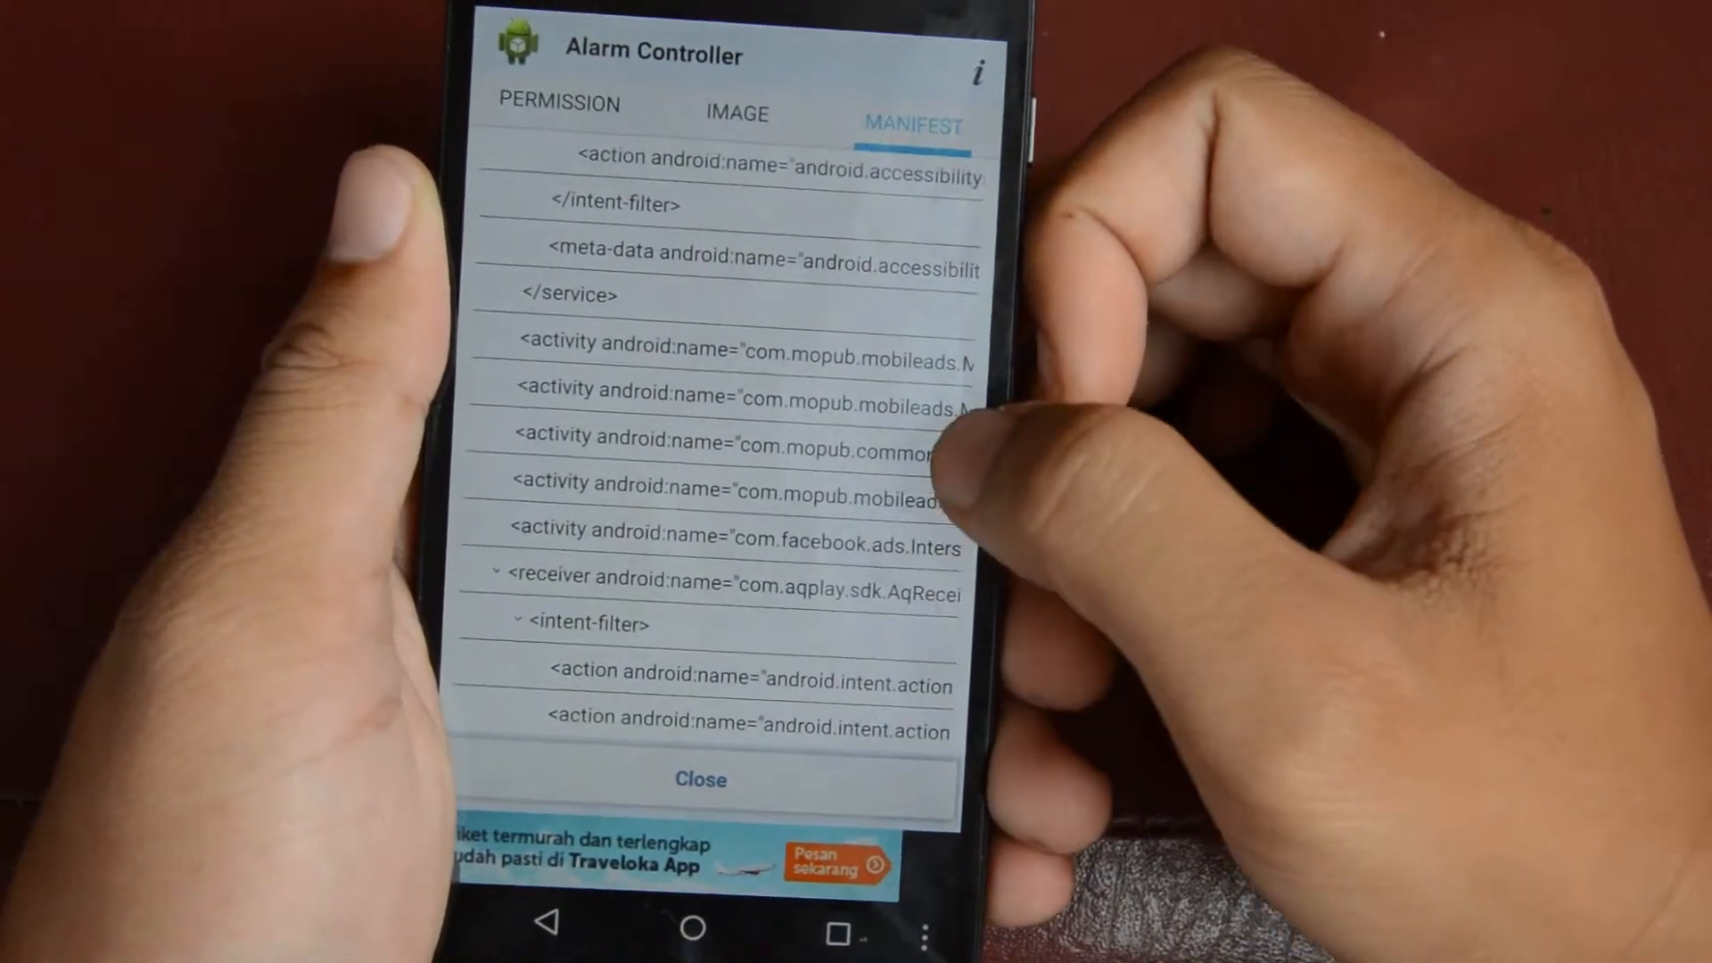
pyautogui.scroll(-3)
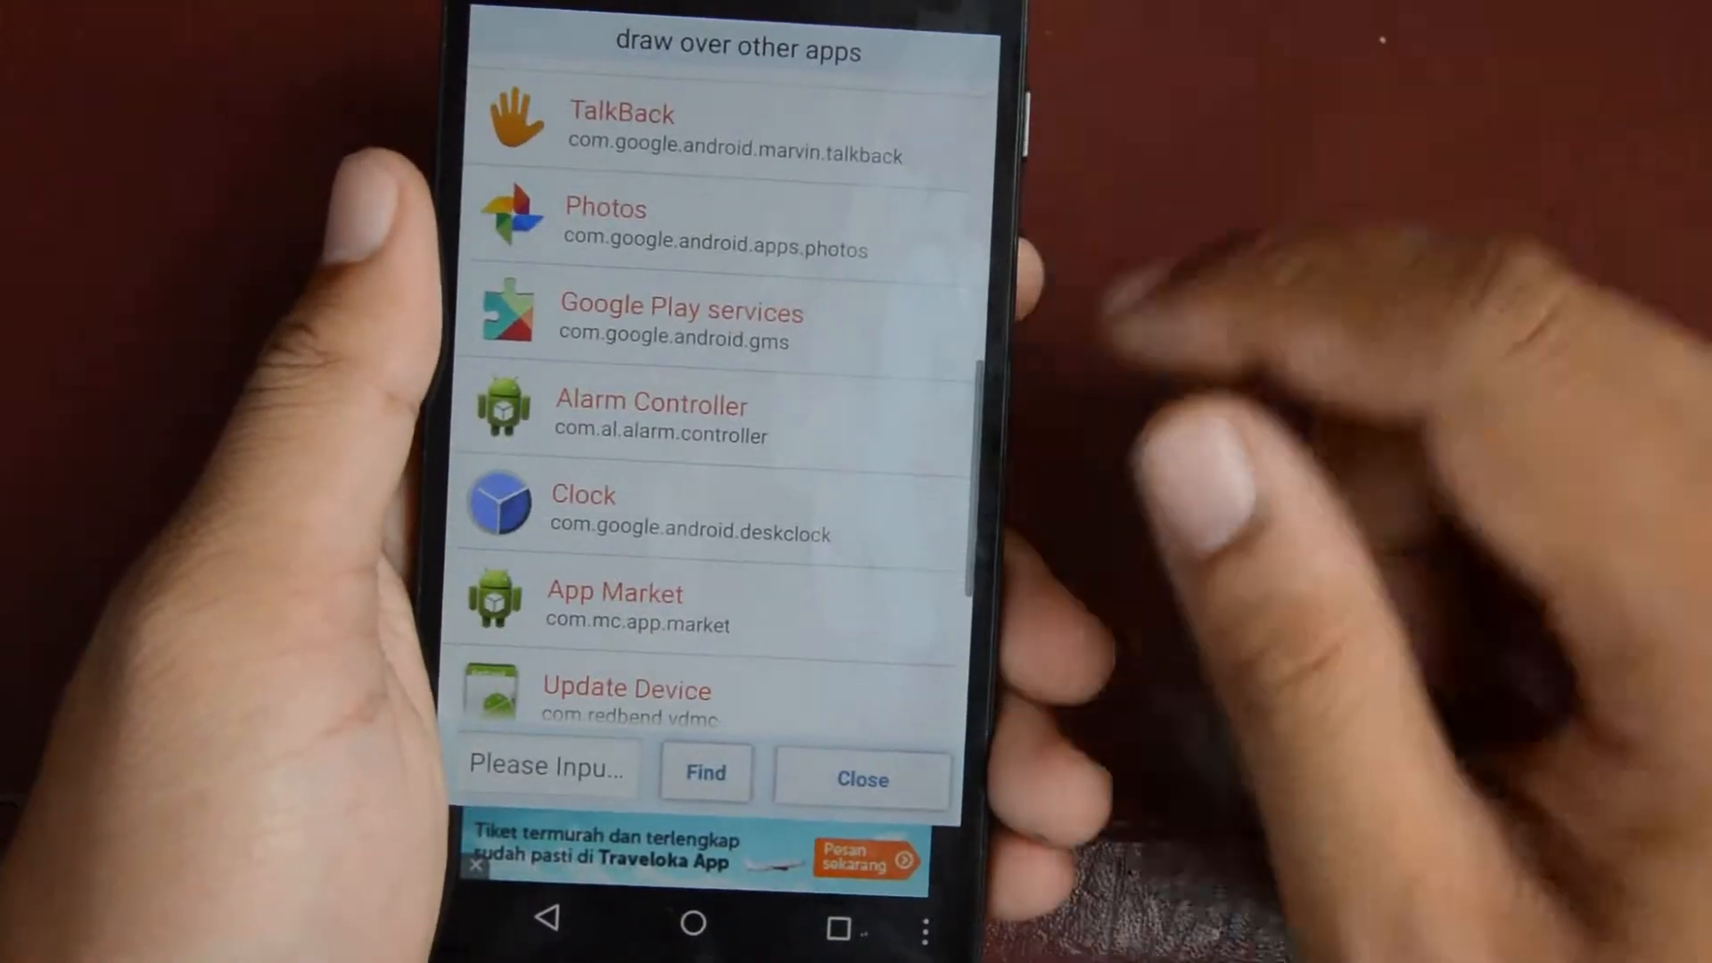
# Attempt to uninstall App Market and acknowledge the uninstall unsuccessful message
pyautogui.click(638, 606)
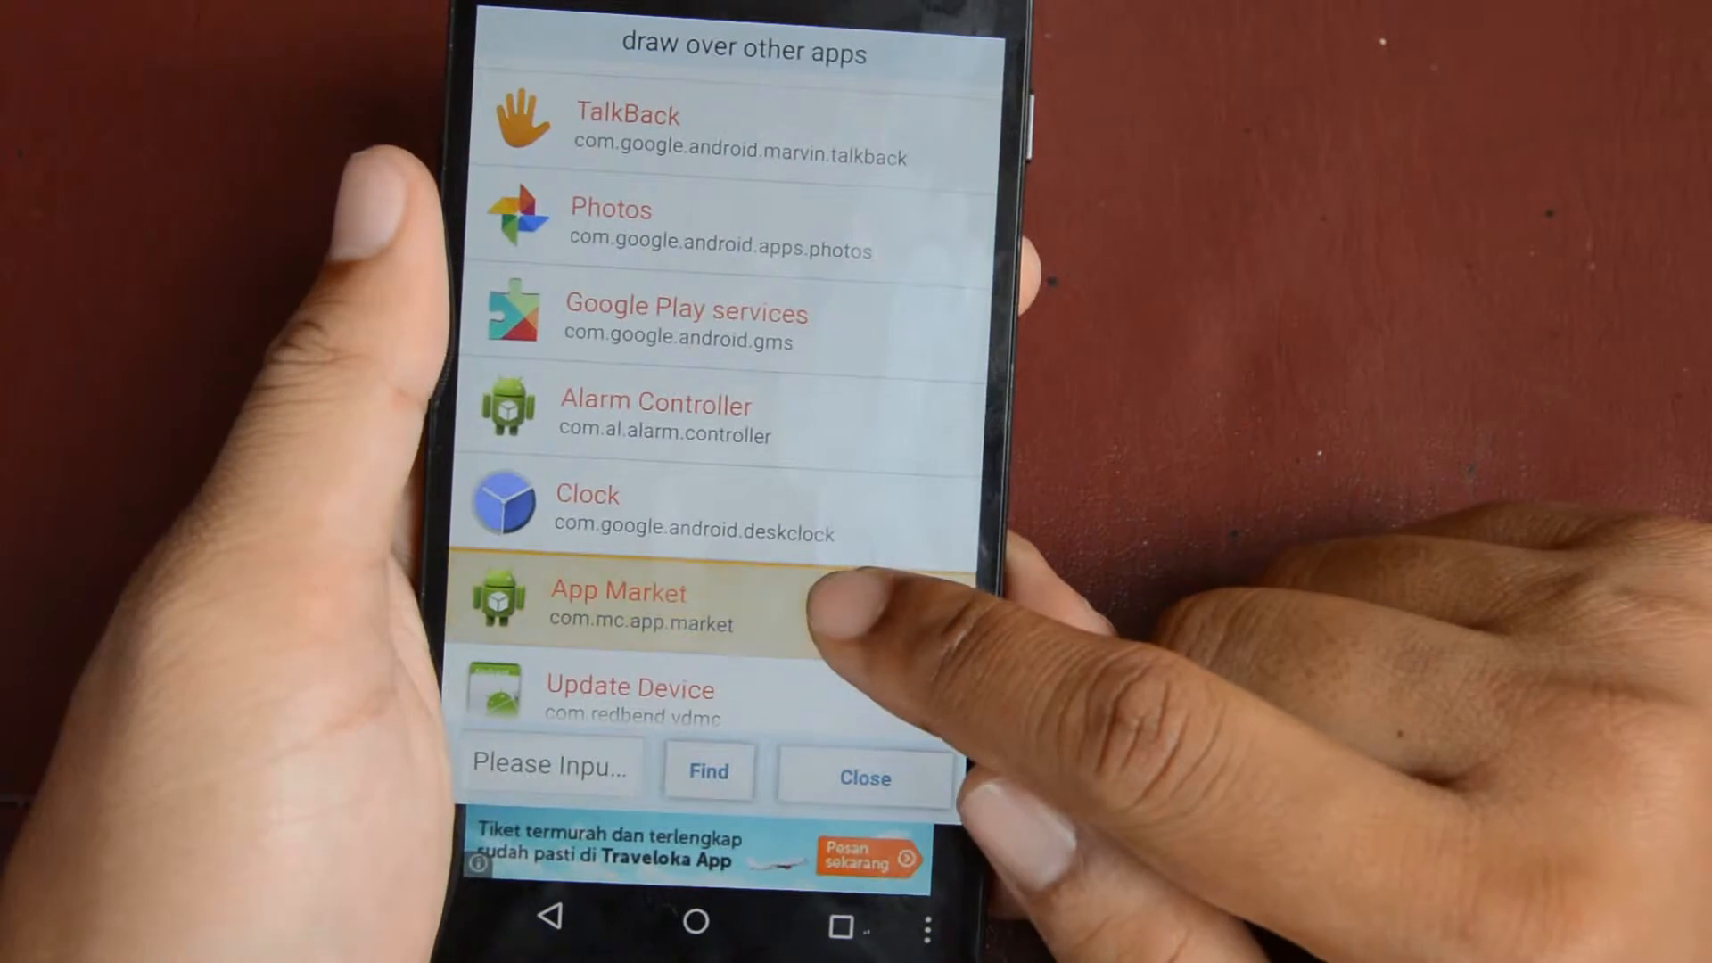
pyautogui.click(619, 606)
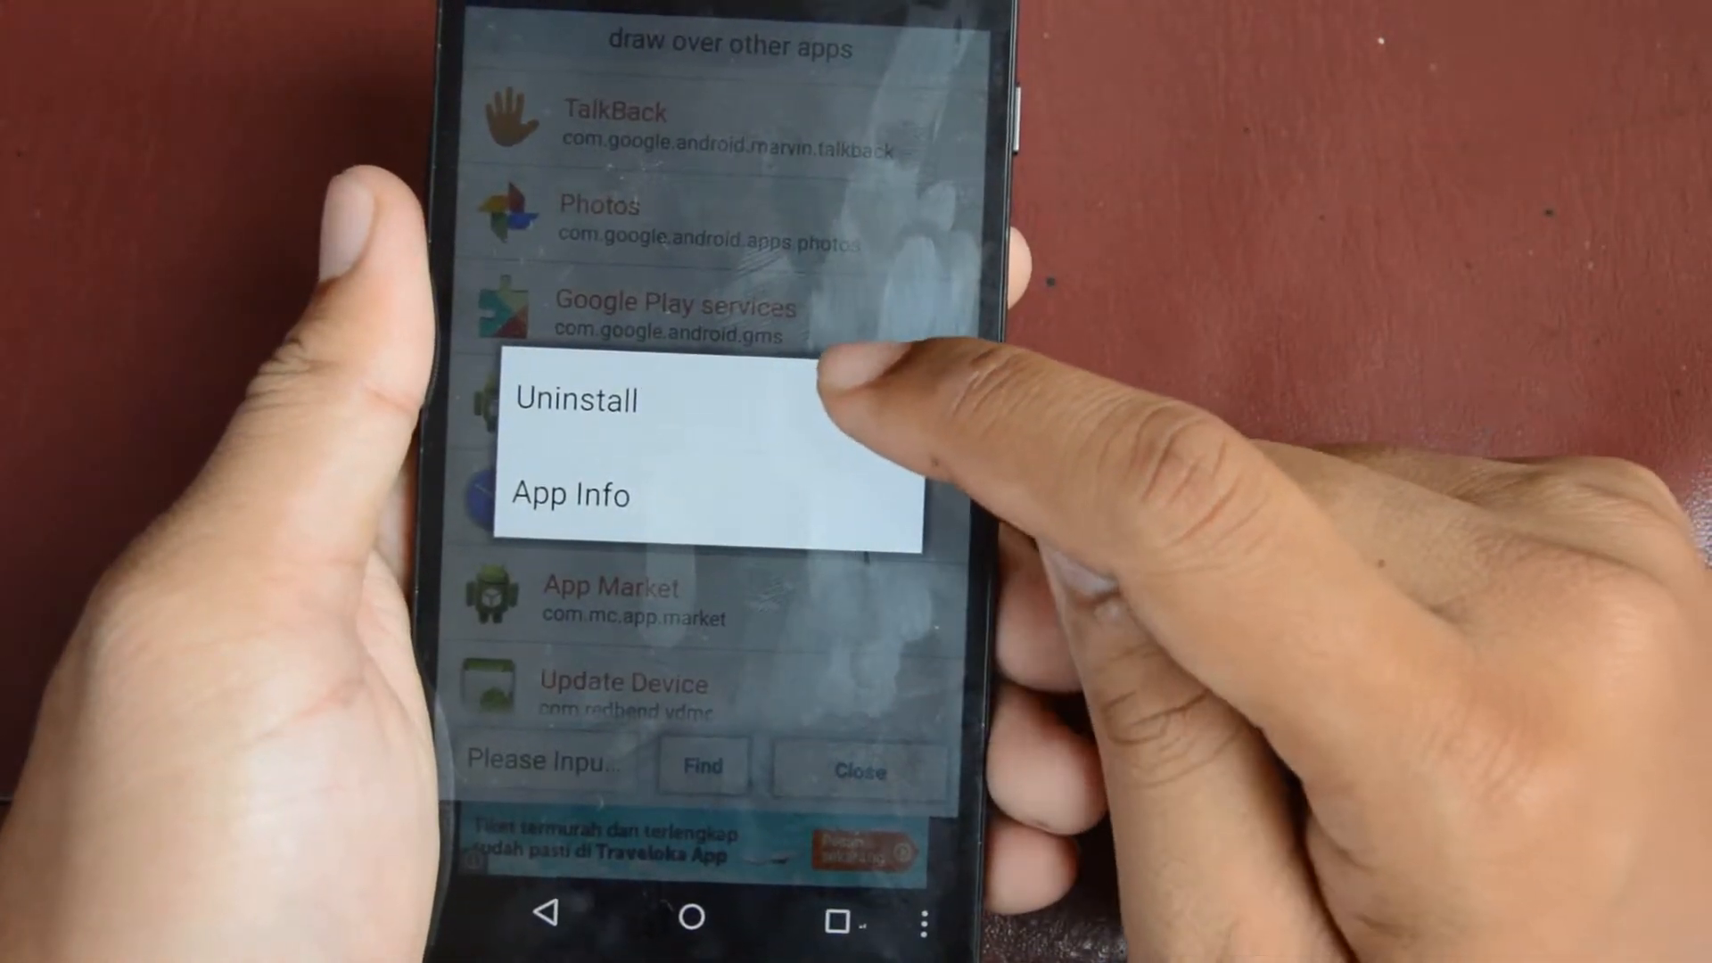
pyautogui.click(575, 399)
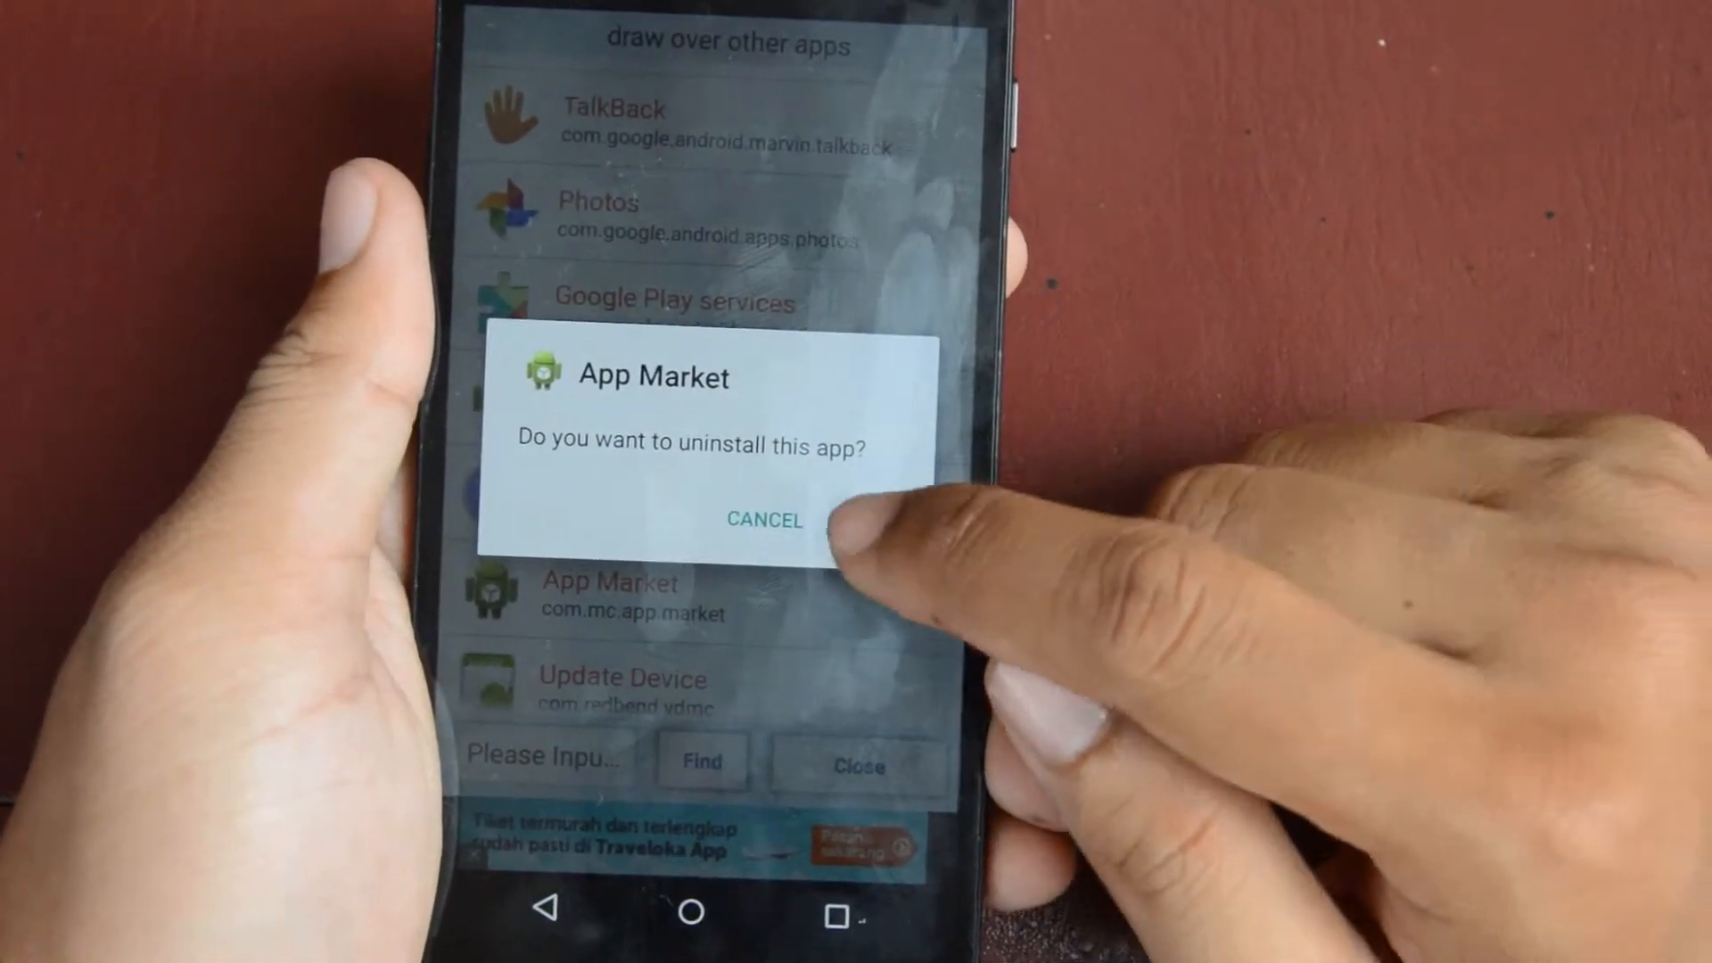
pyautogui.click(764, 519)
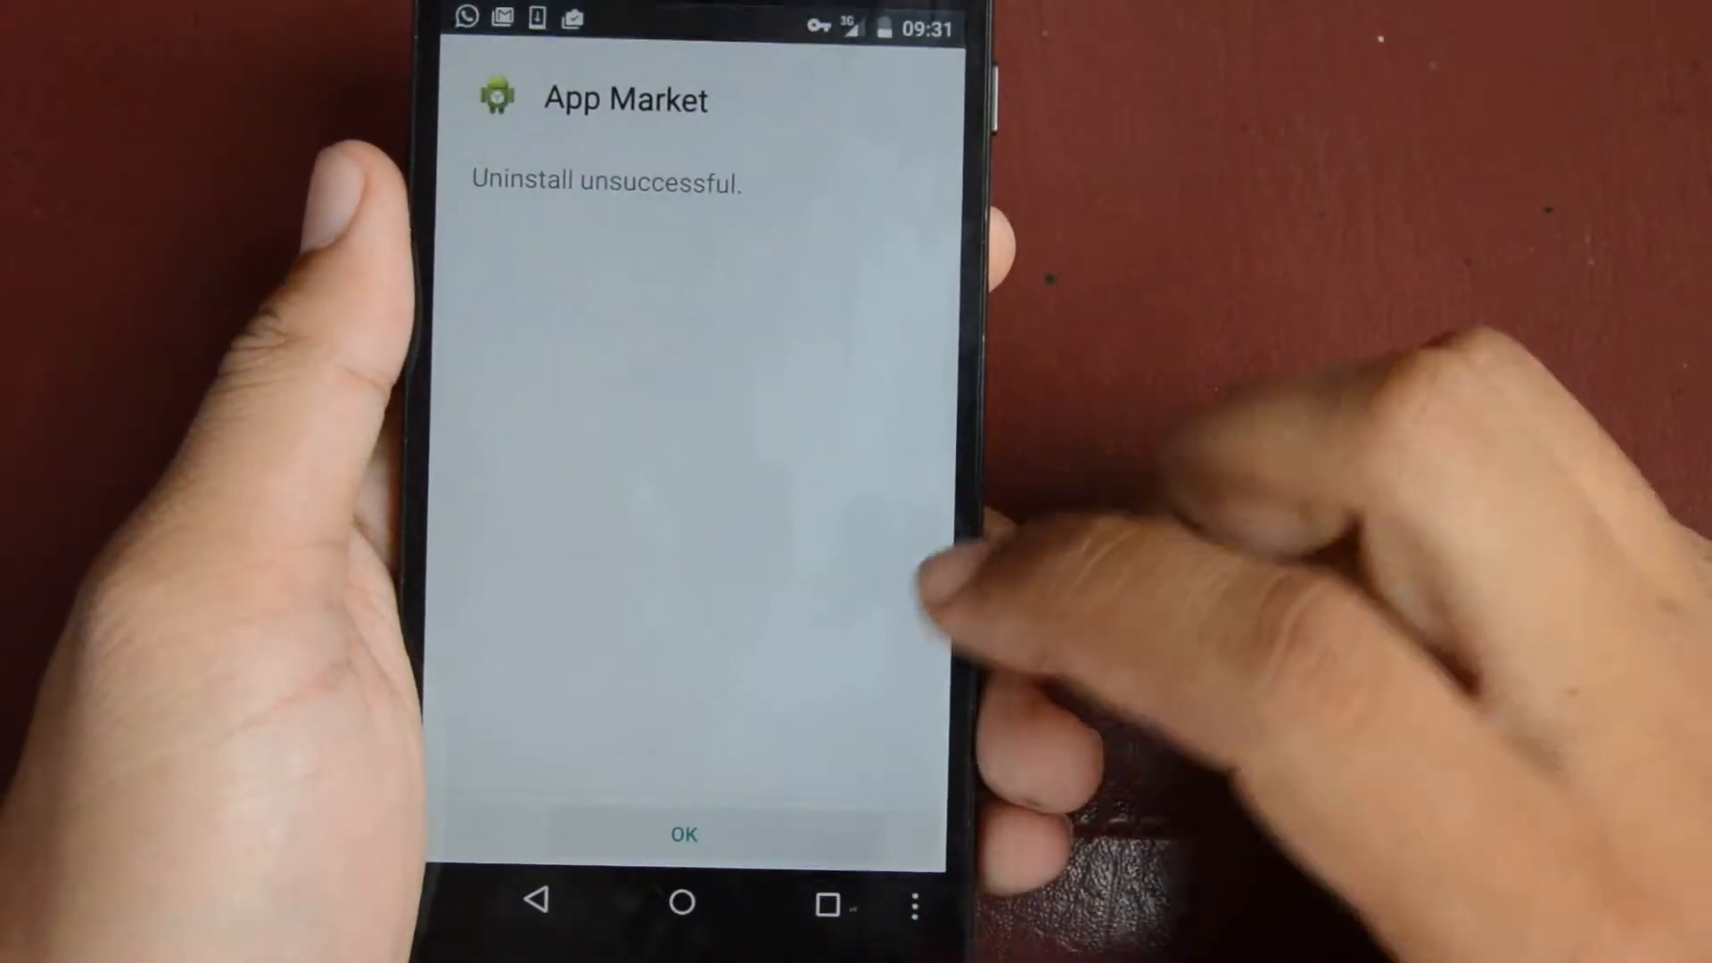
pyautogui.click(683, 831)
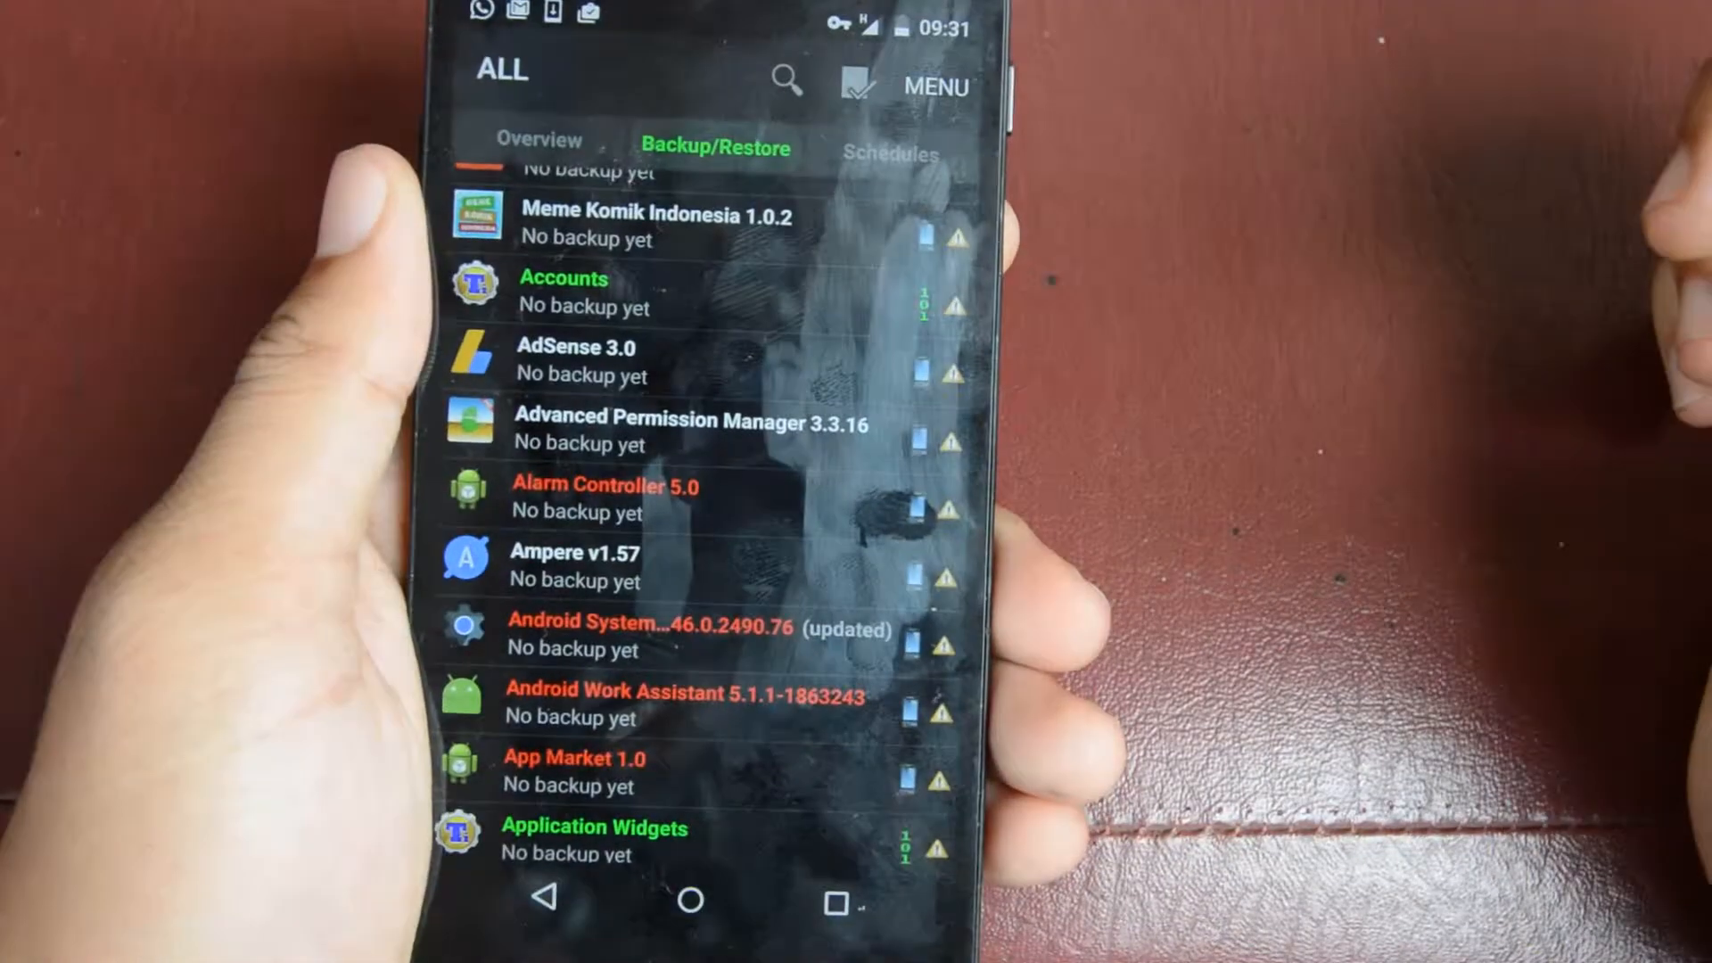
# Locate Alarm Controller 5.0 in the Backup/Restore list and bring up its action options
pyautogui.scroll(-3)
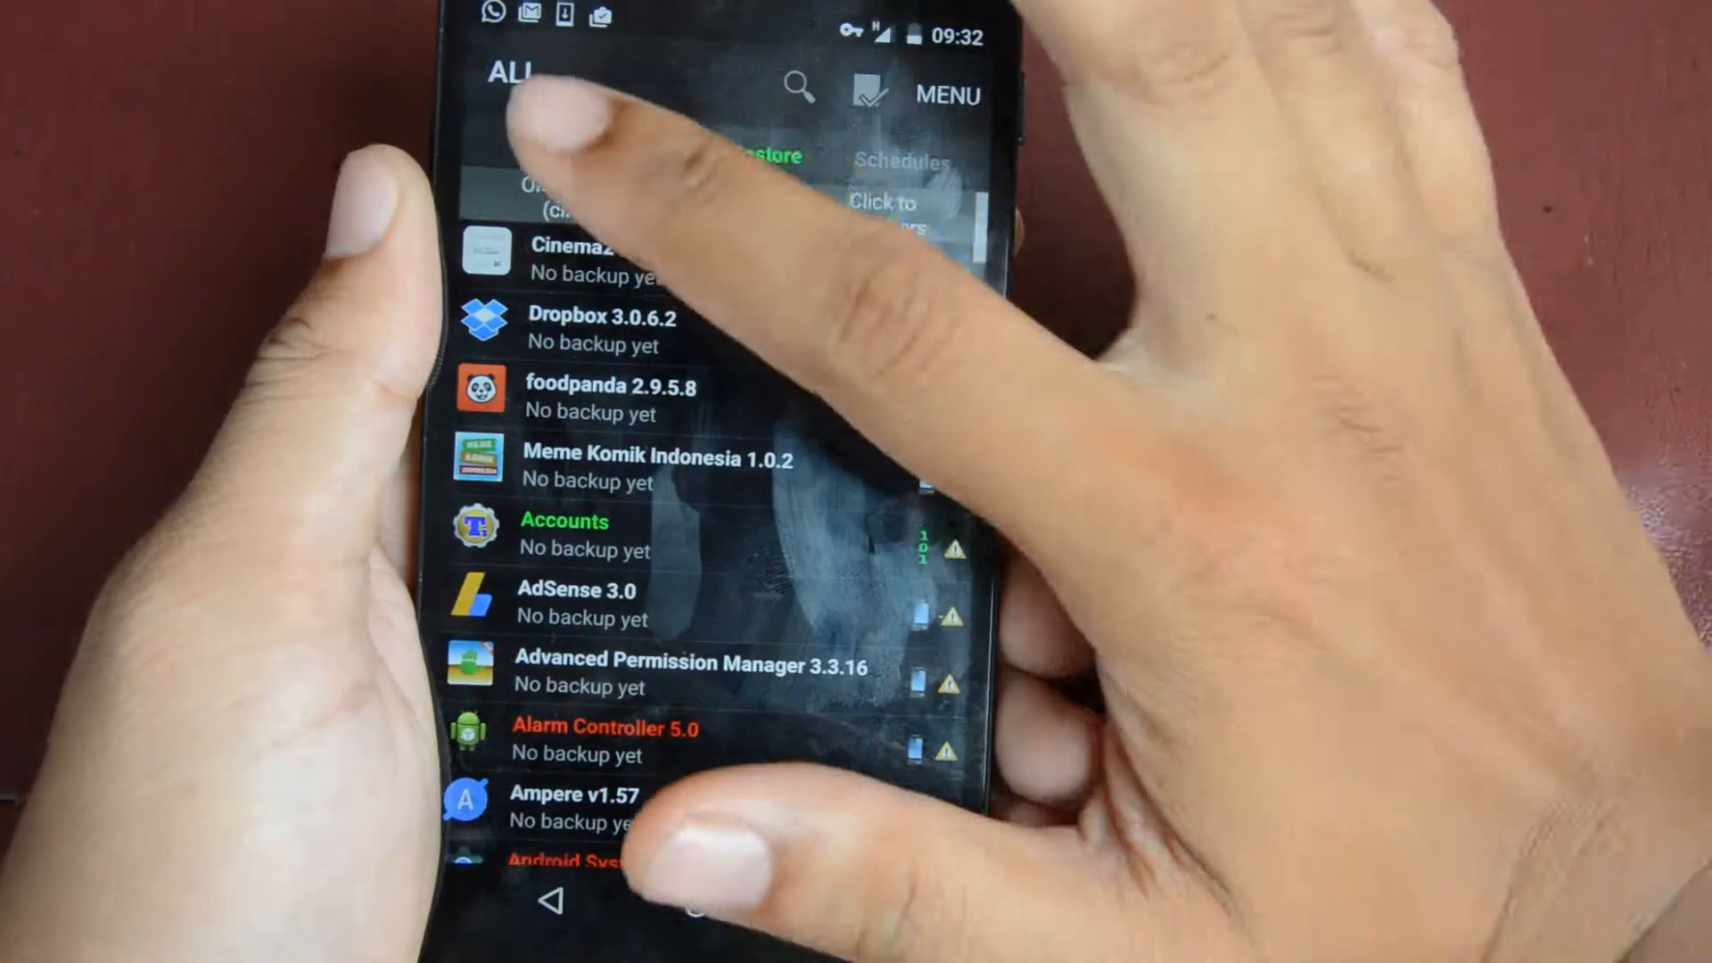
pyautogui.click(551, 145)
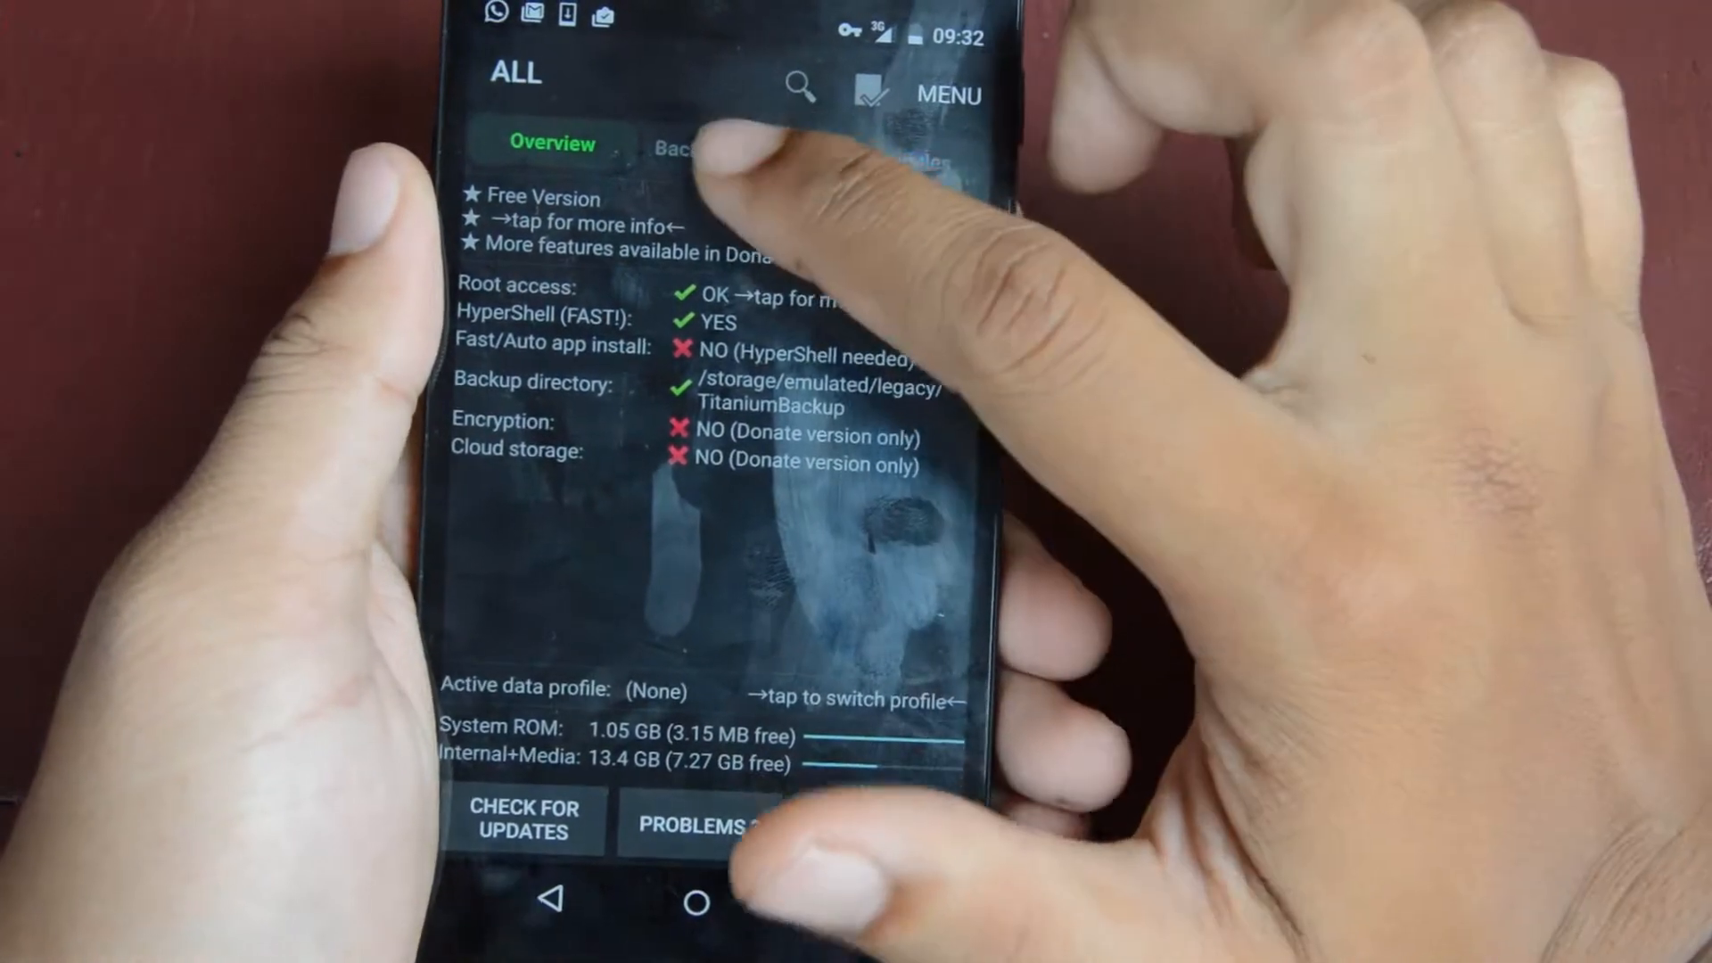
pyautogui.click(699, 150)
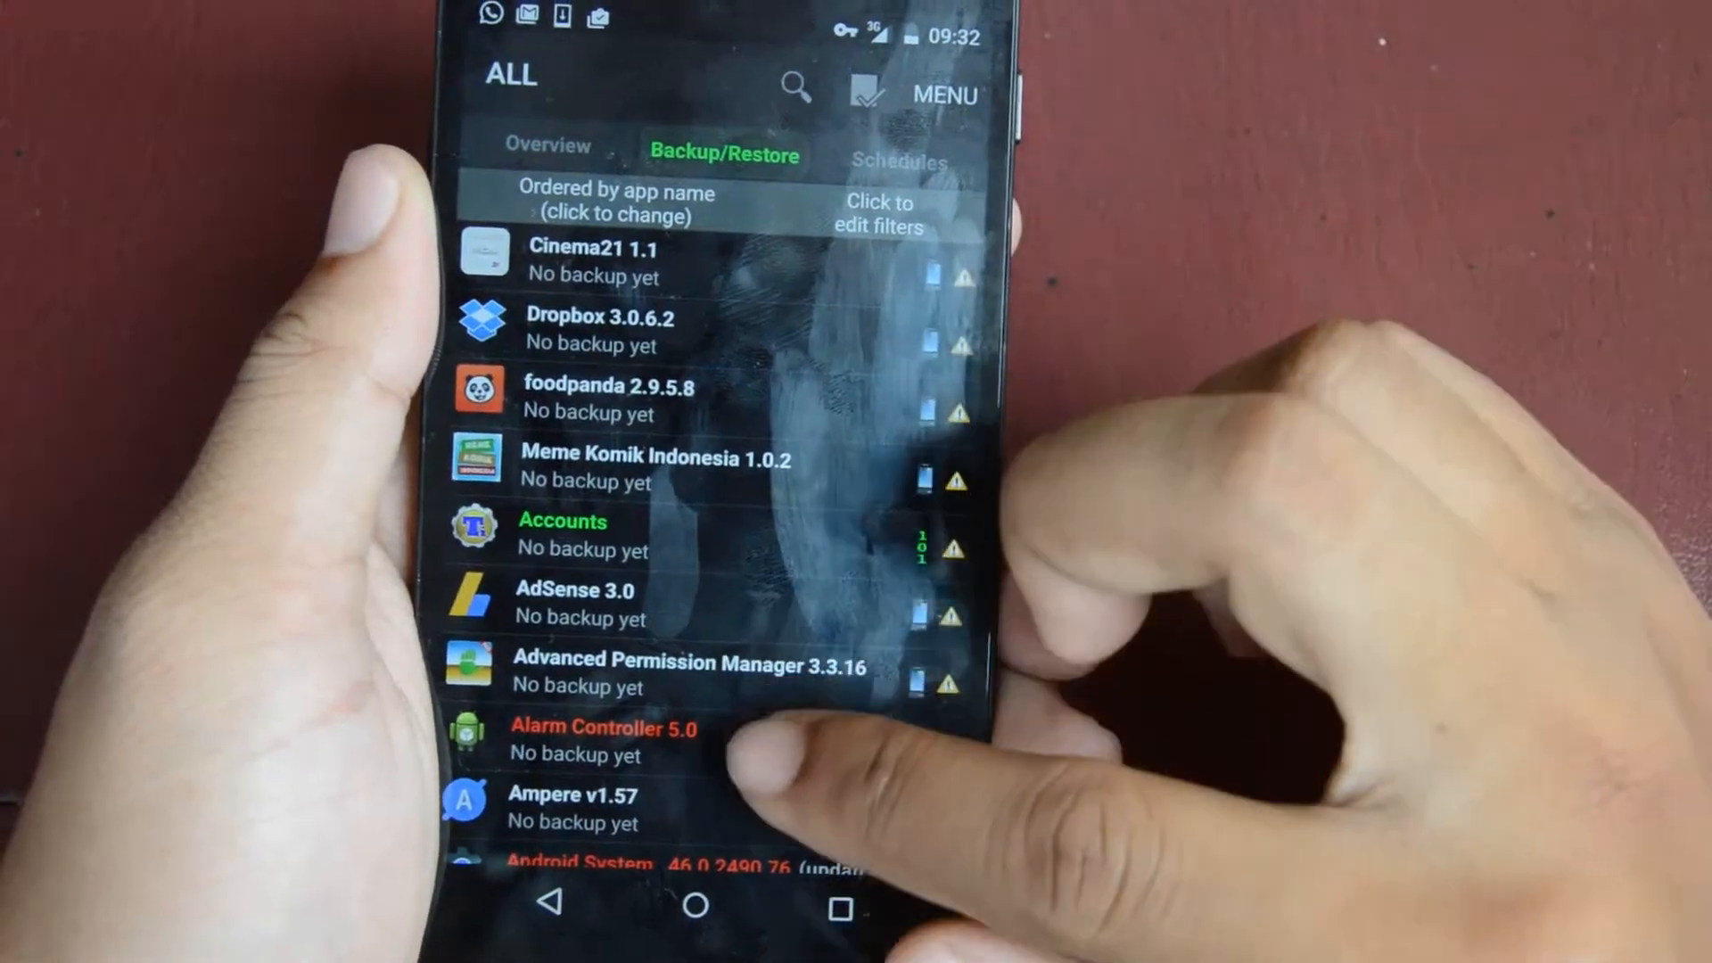
pyautogui.scroll(-3)
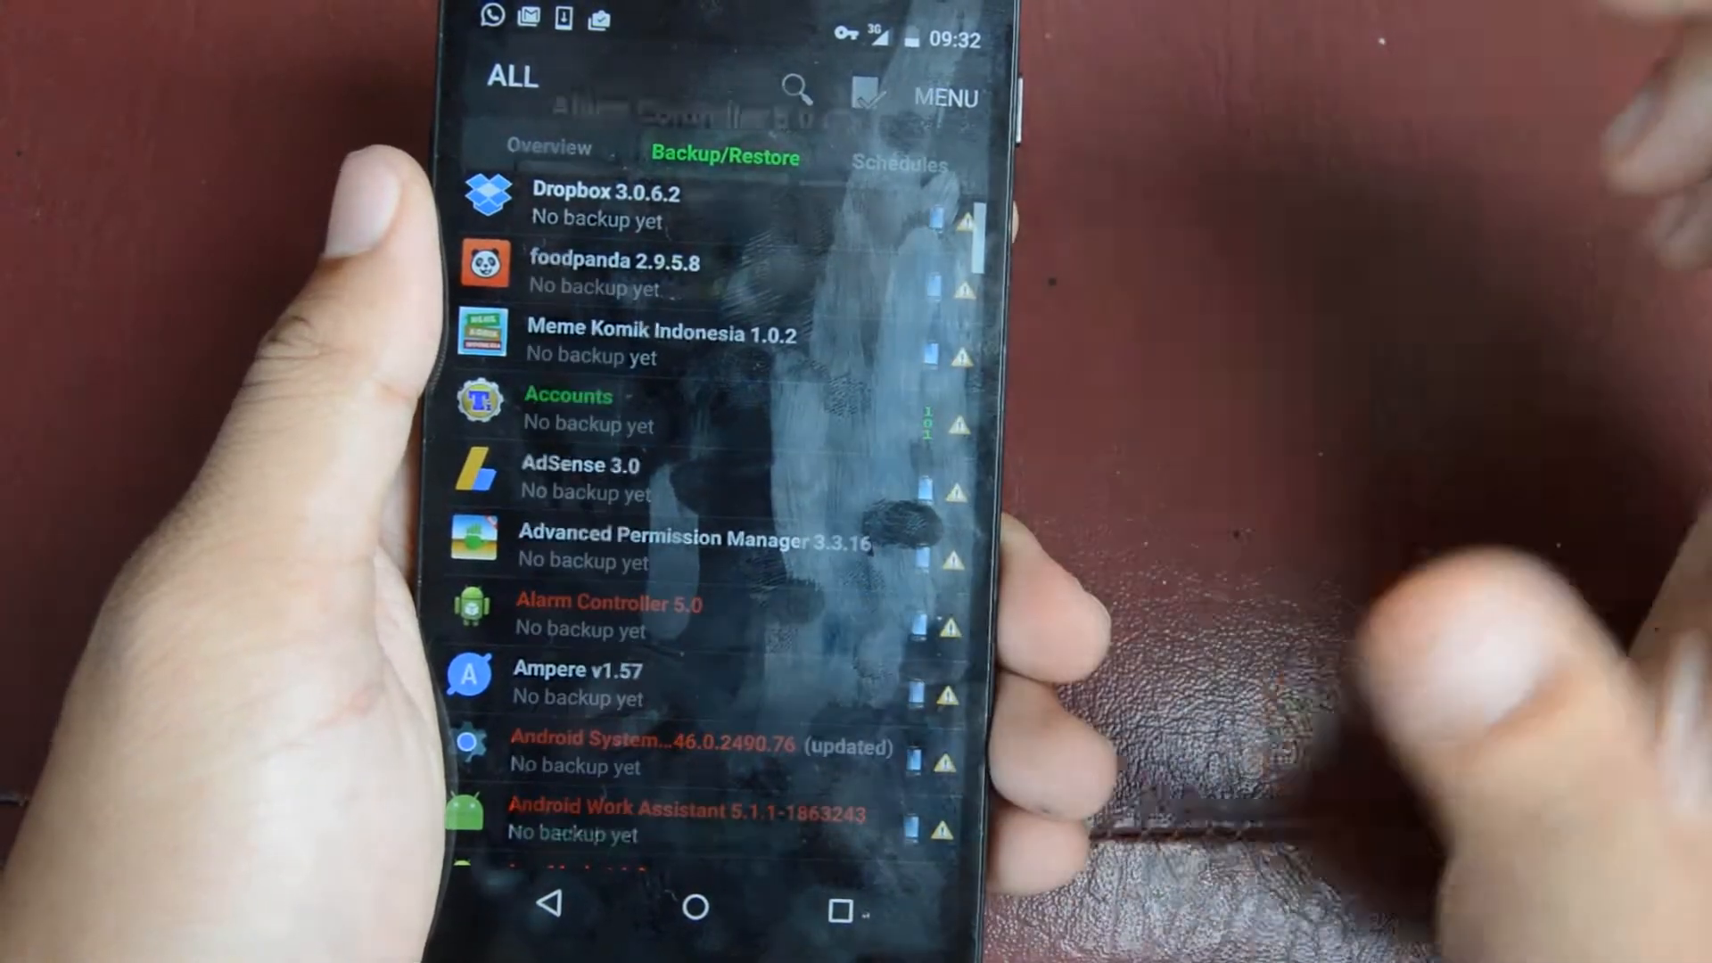
pyautogui.click(606, 615)
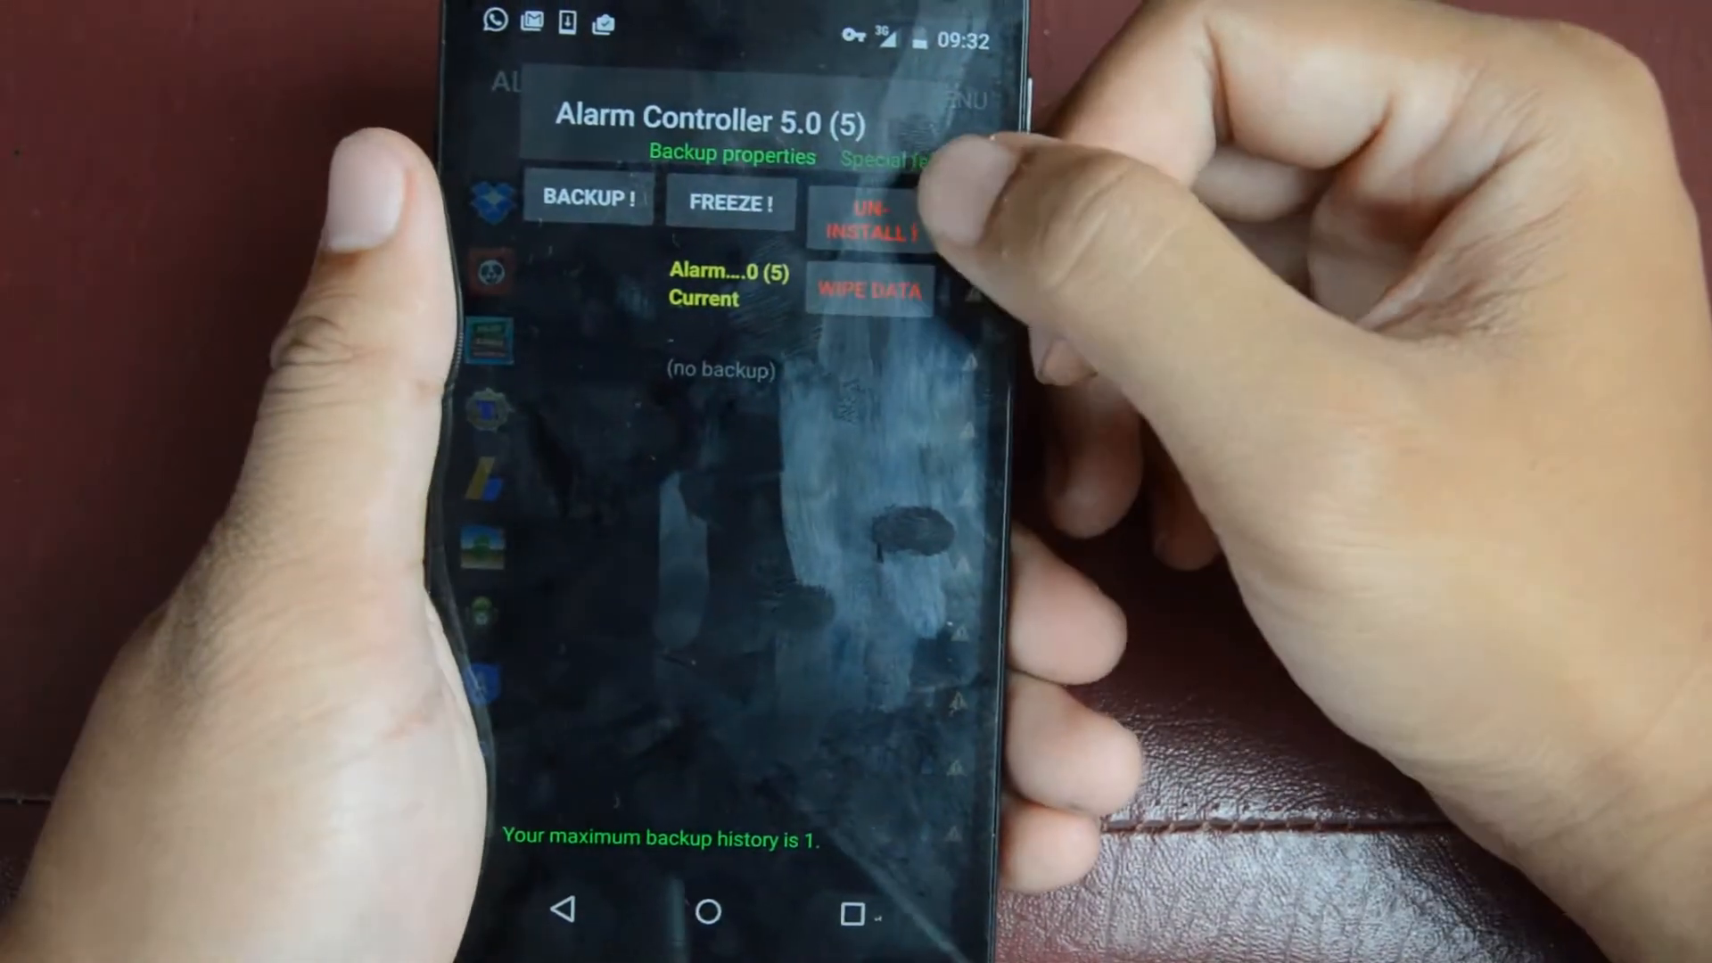
# Choose UN-INSTALL for Alarm Controller 5.0, raising the no-backup warning
pyautogui.click(870, 218)
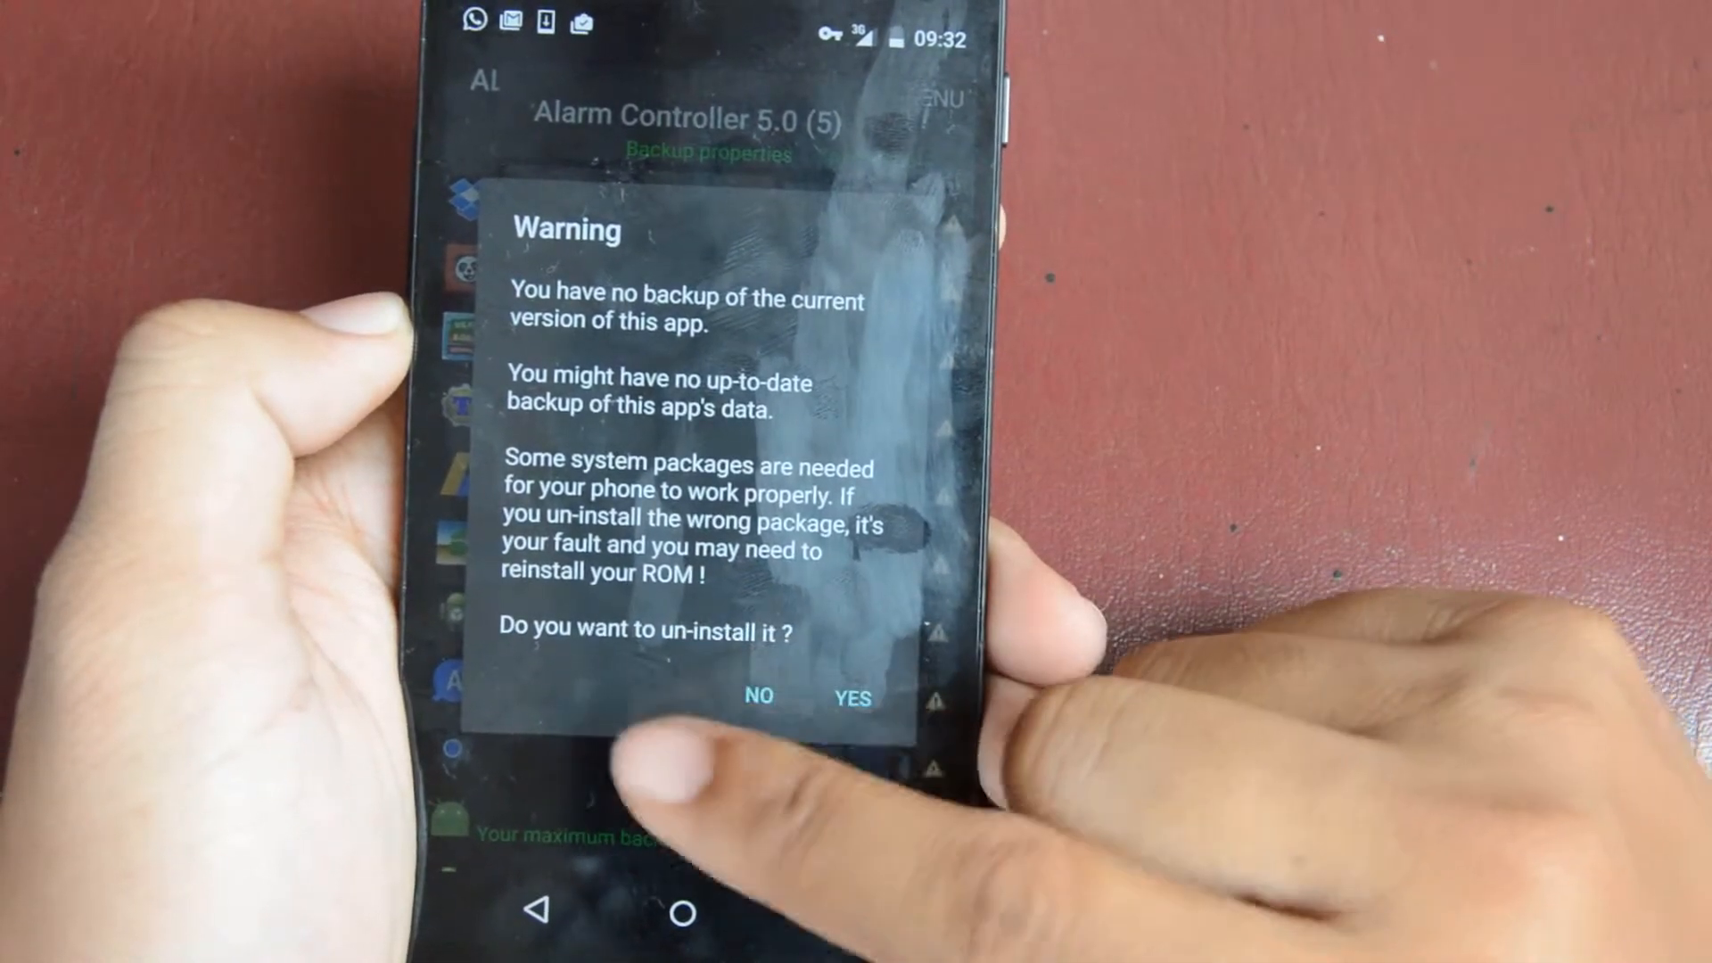
pyautogui.click(852, 698)
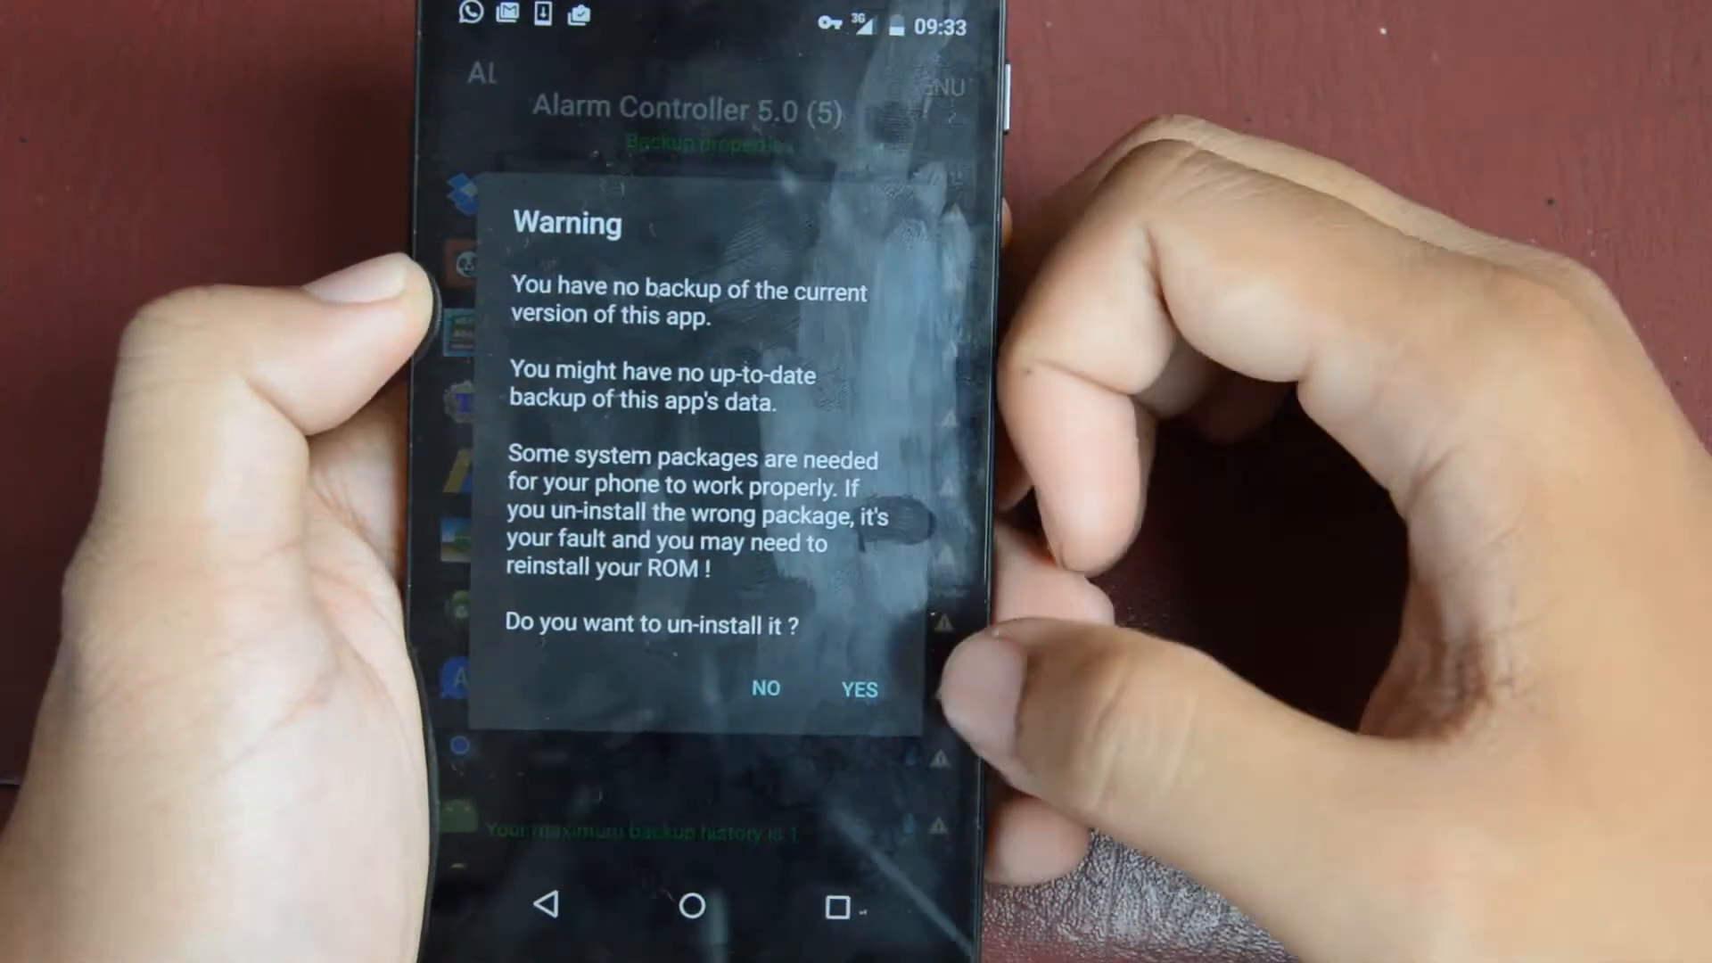
# Confirm removing the Alarm Controller system package despite no backup and acknowledge the stopped message
pyautogui.click(857, 689)
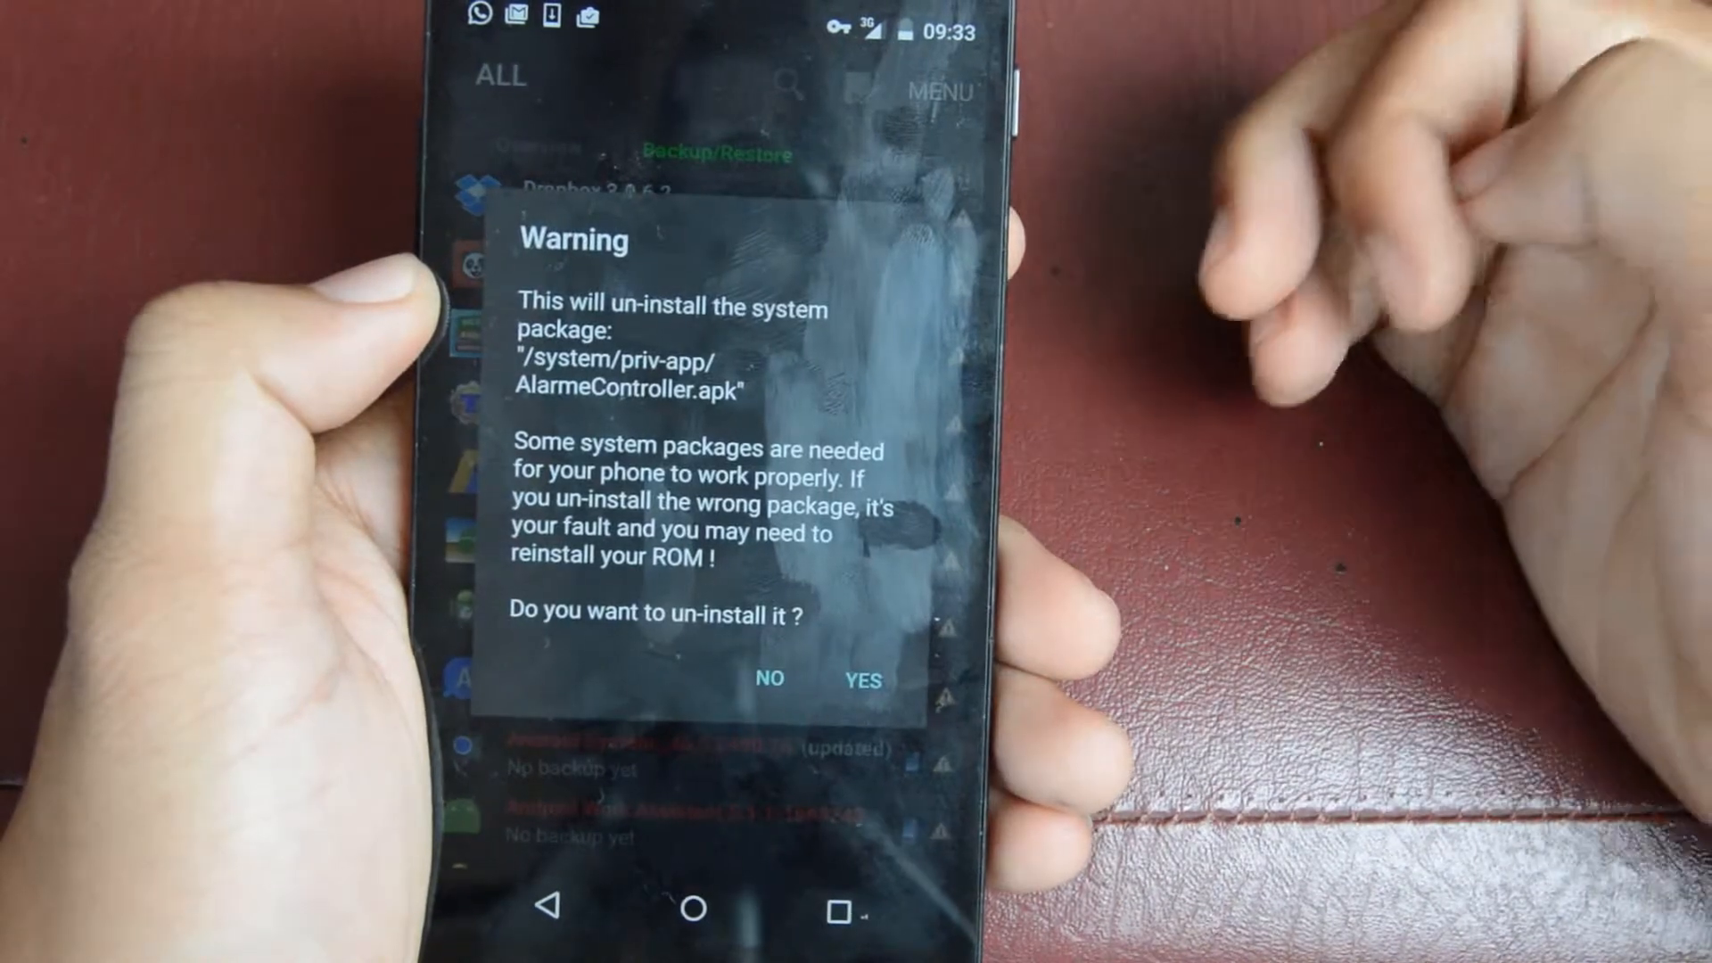
pyautogui.click(861, 677)
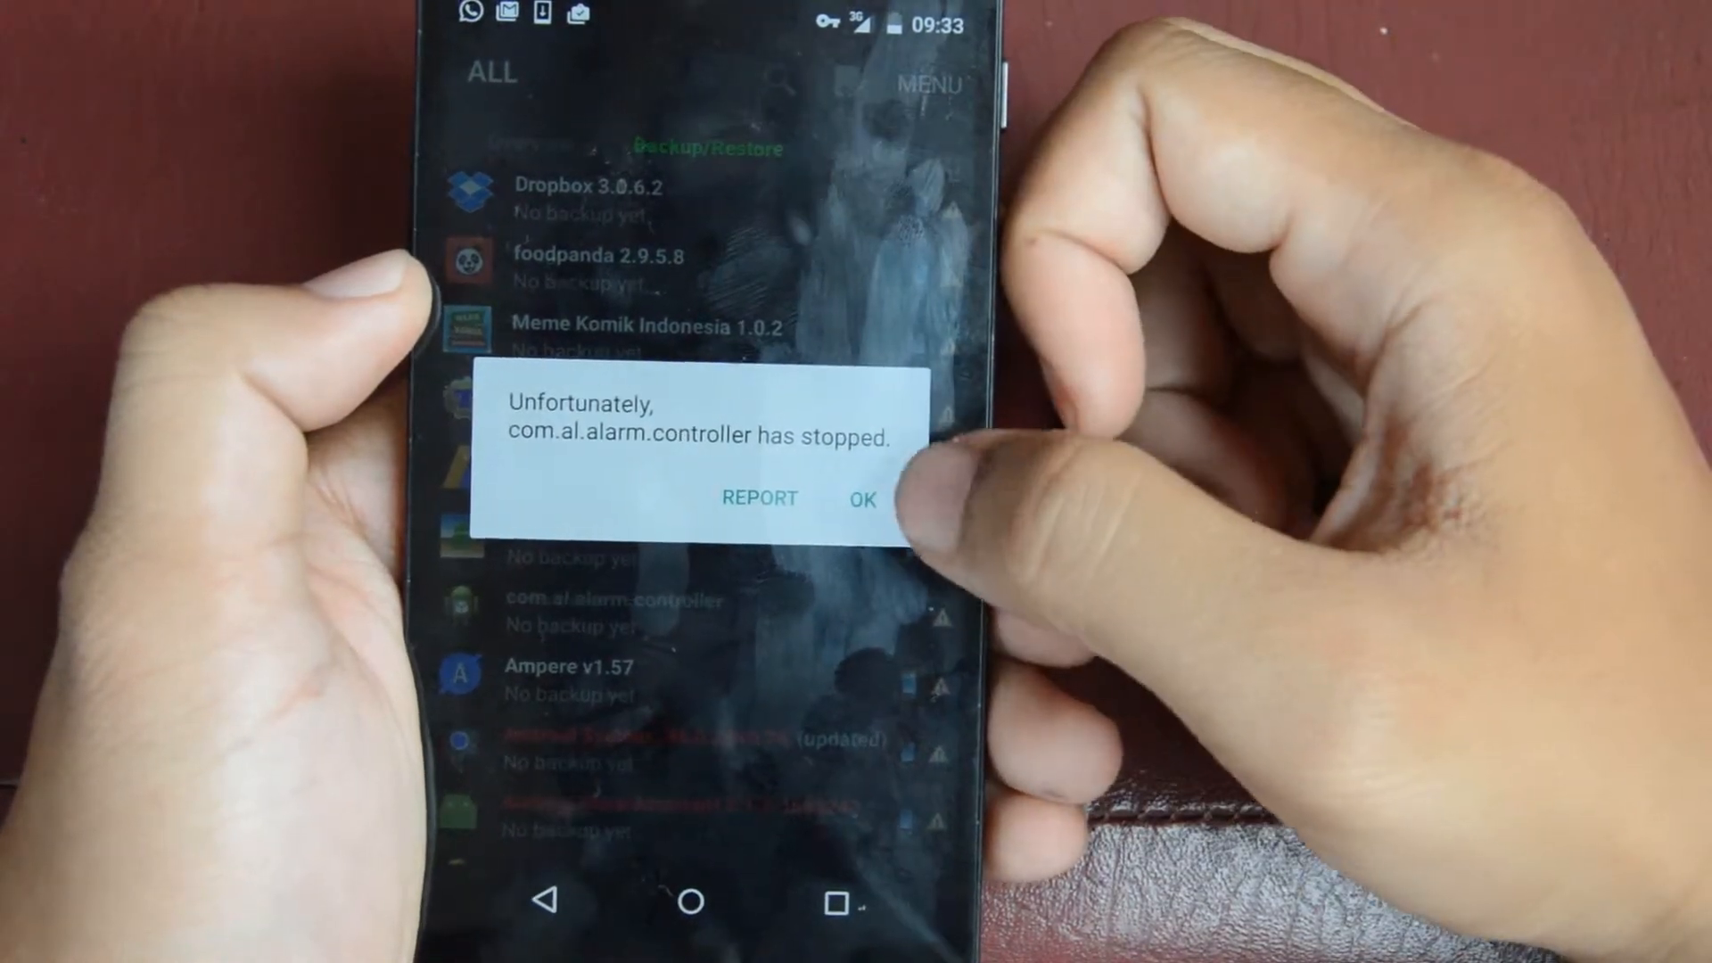
pyautogui.click(863, 499)
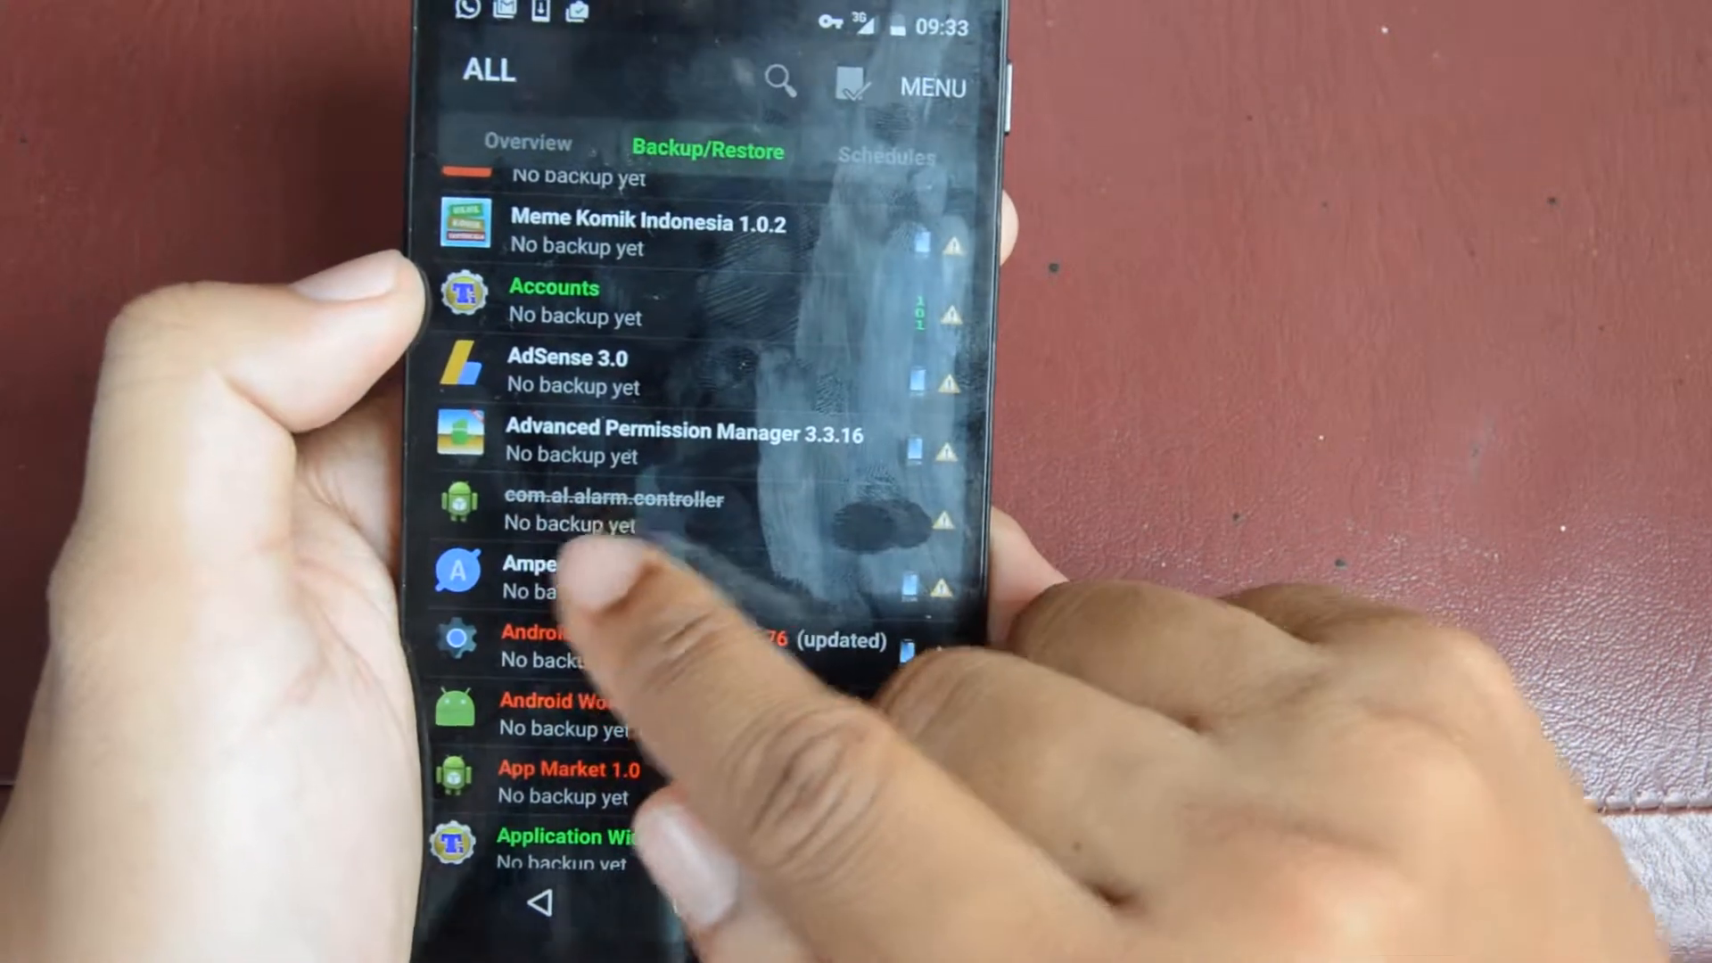
pyautogui.scroll(-3)
pyautogui.write('t')
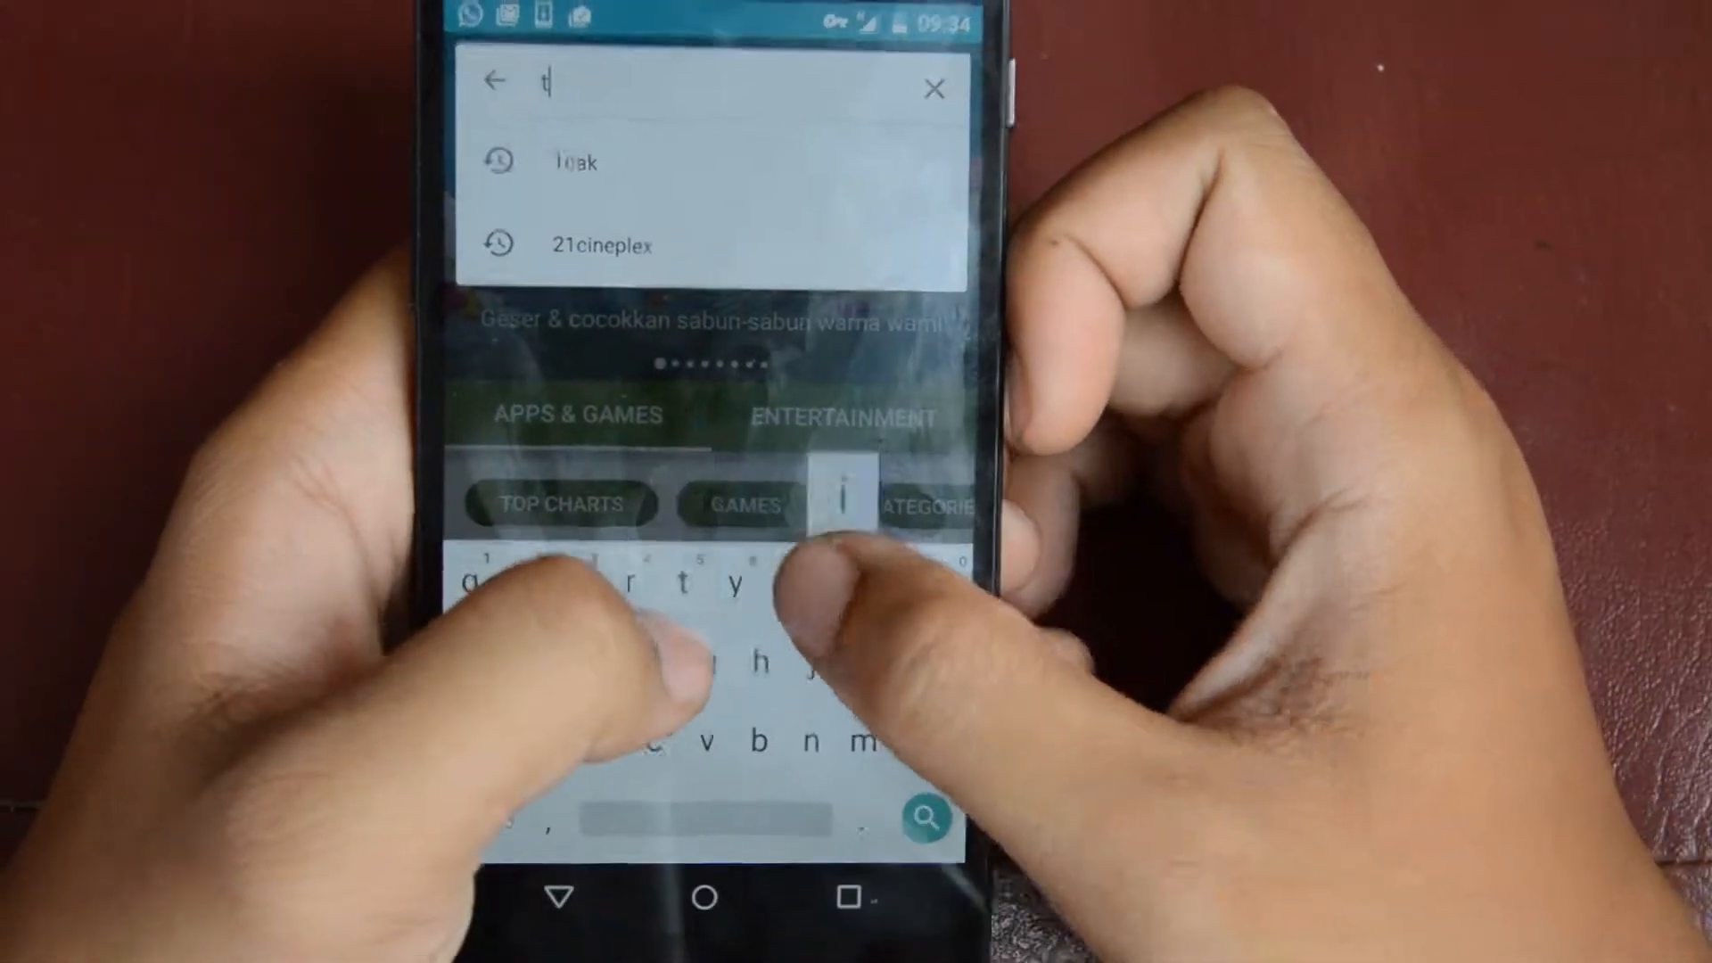
# Search 'titanium' and view the Titanium Backup ★ root store page down to similar apps
pyautogui.write('itanium')
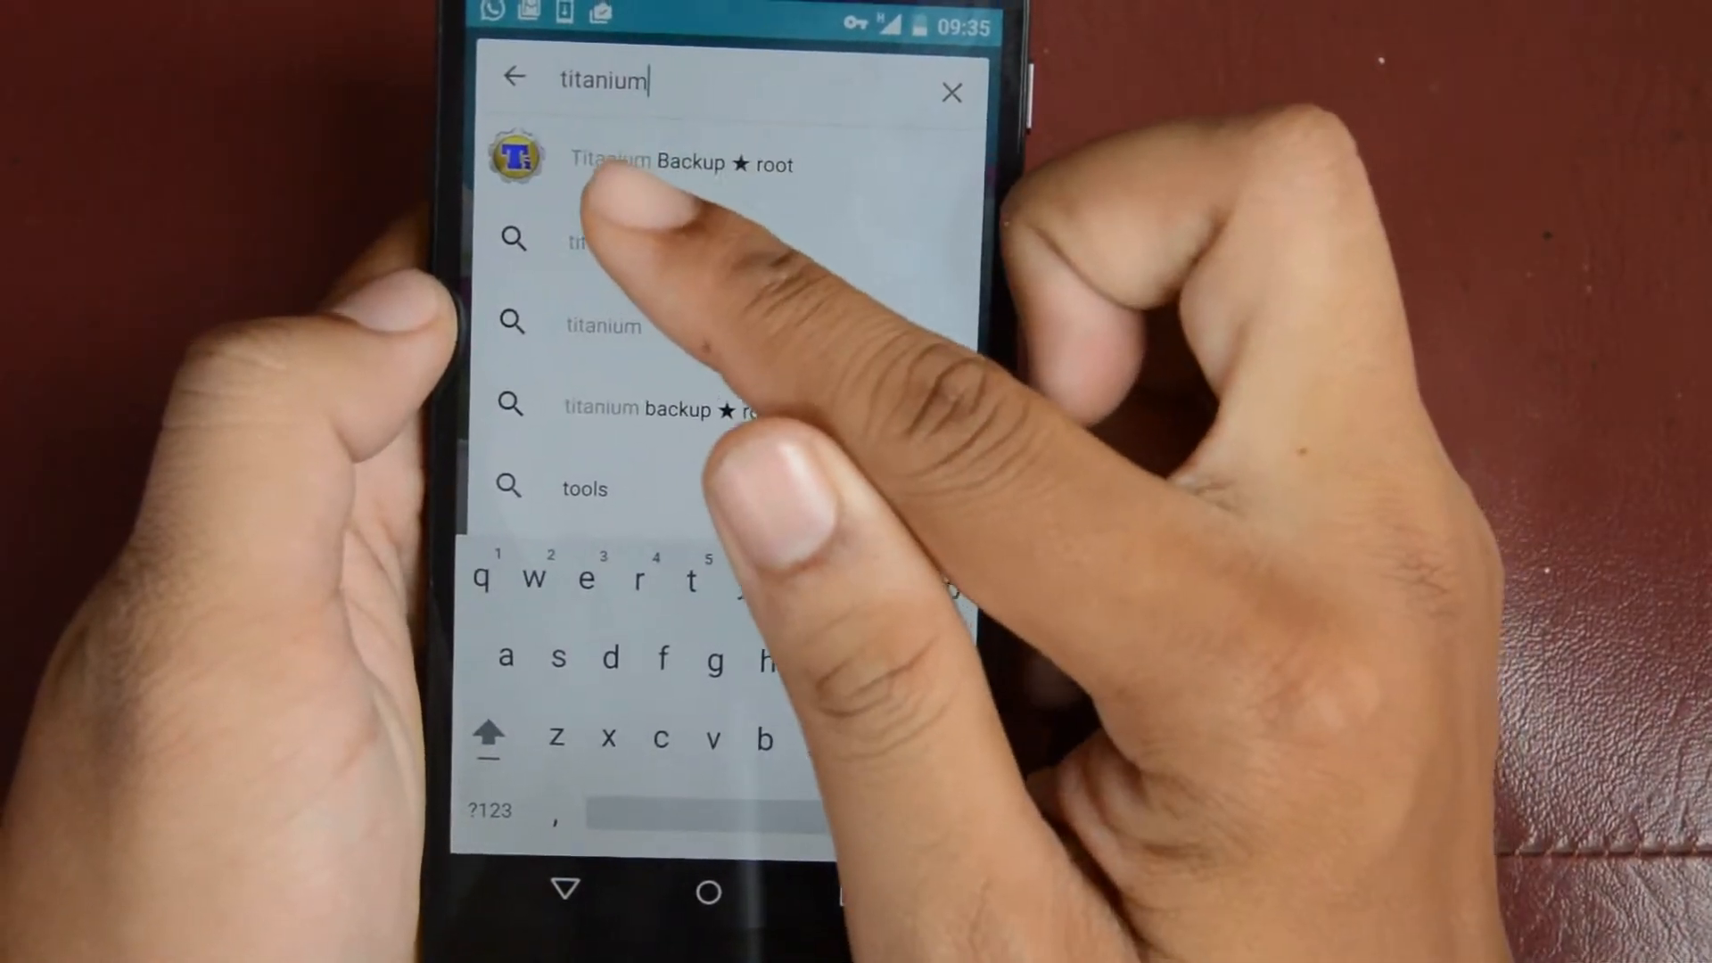
pyautogui.click(677, 163)
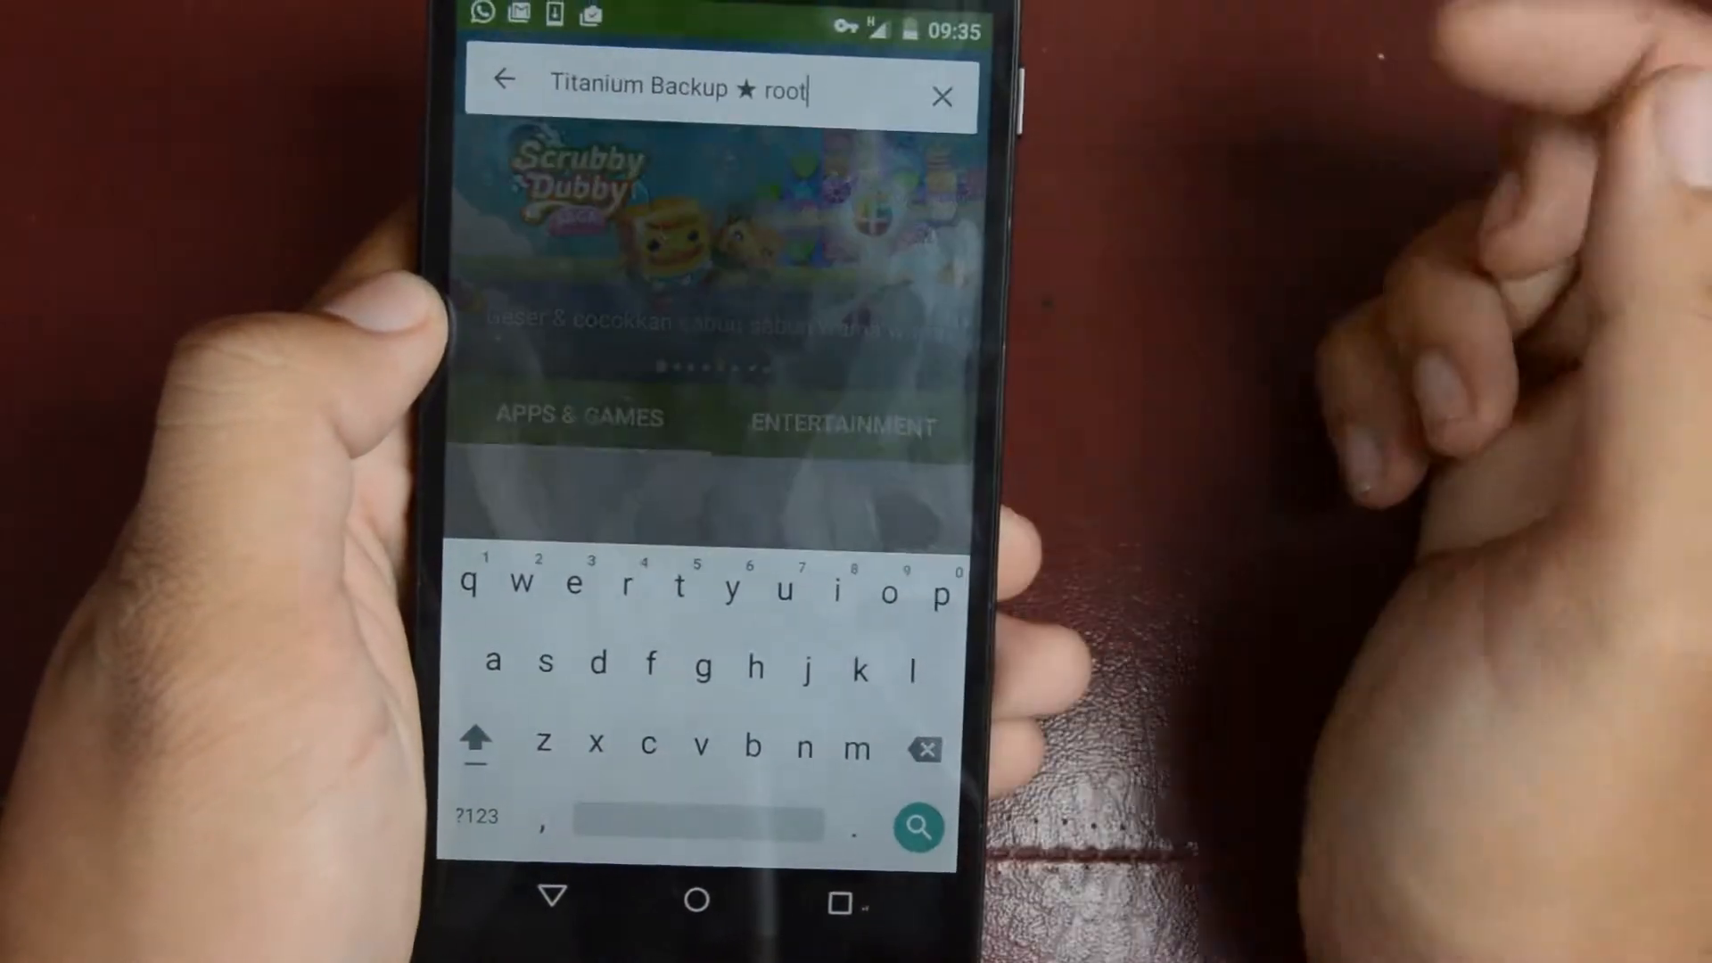
pyautogui.click(918, 825)
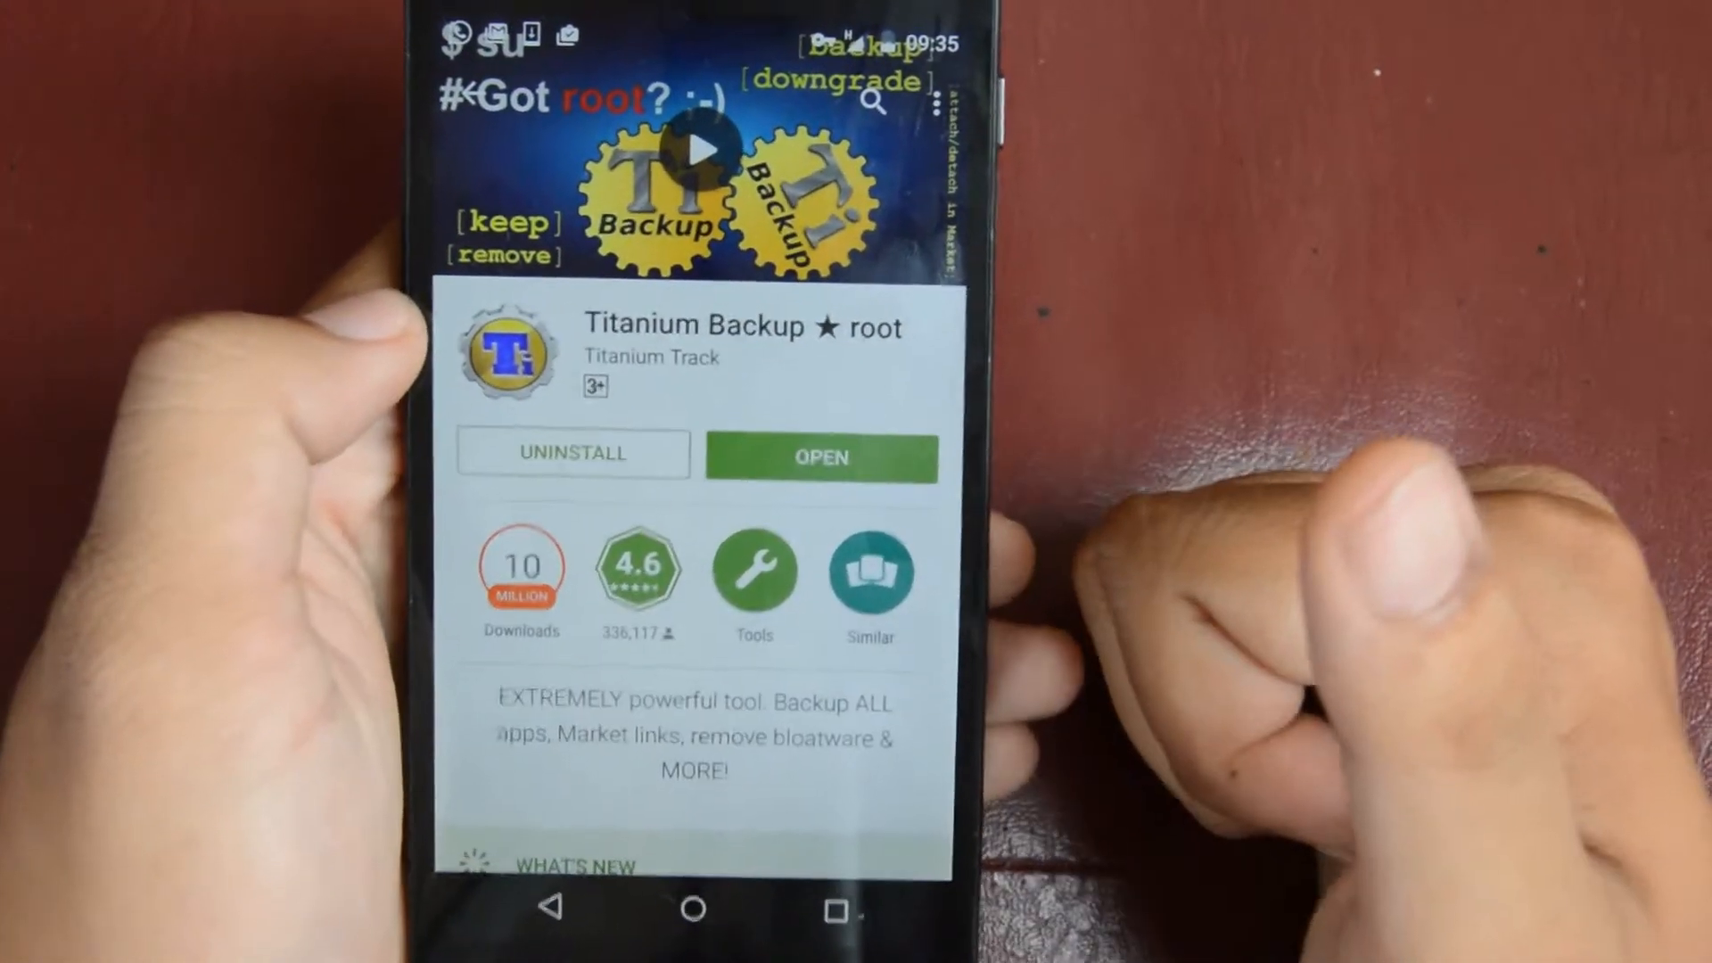
pyautogui.scroll(-3)
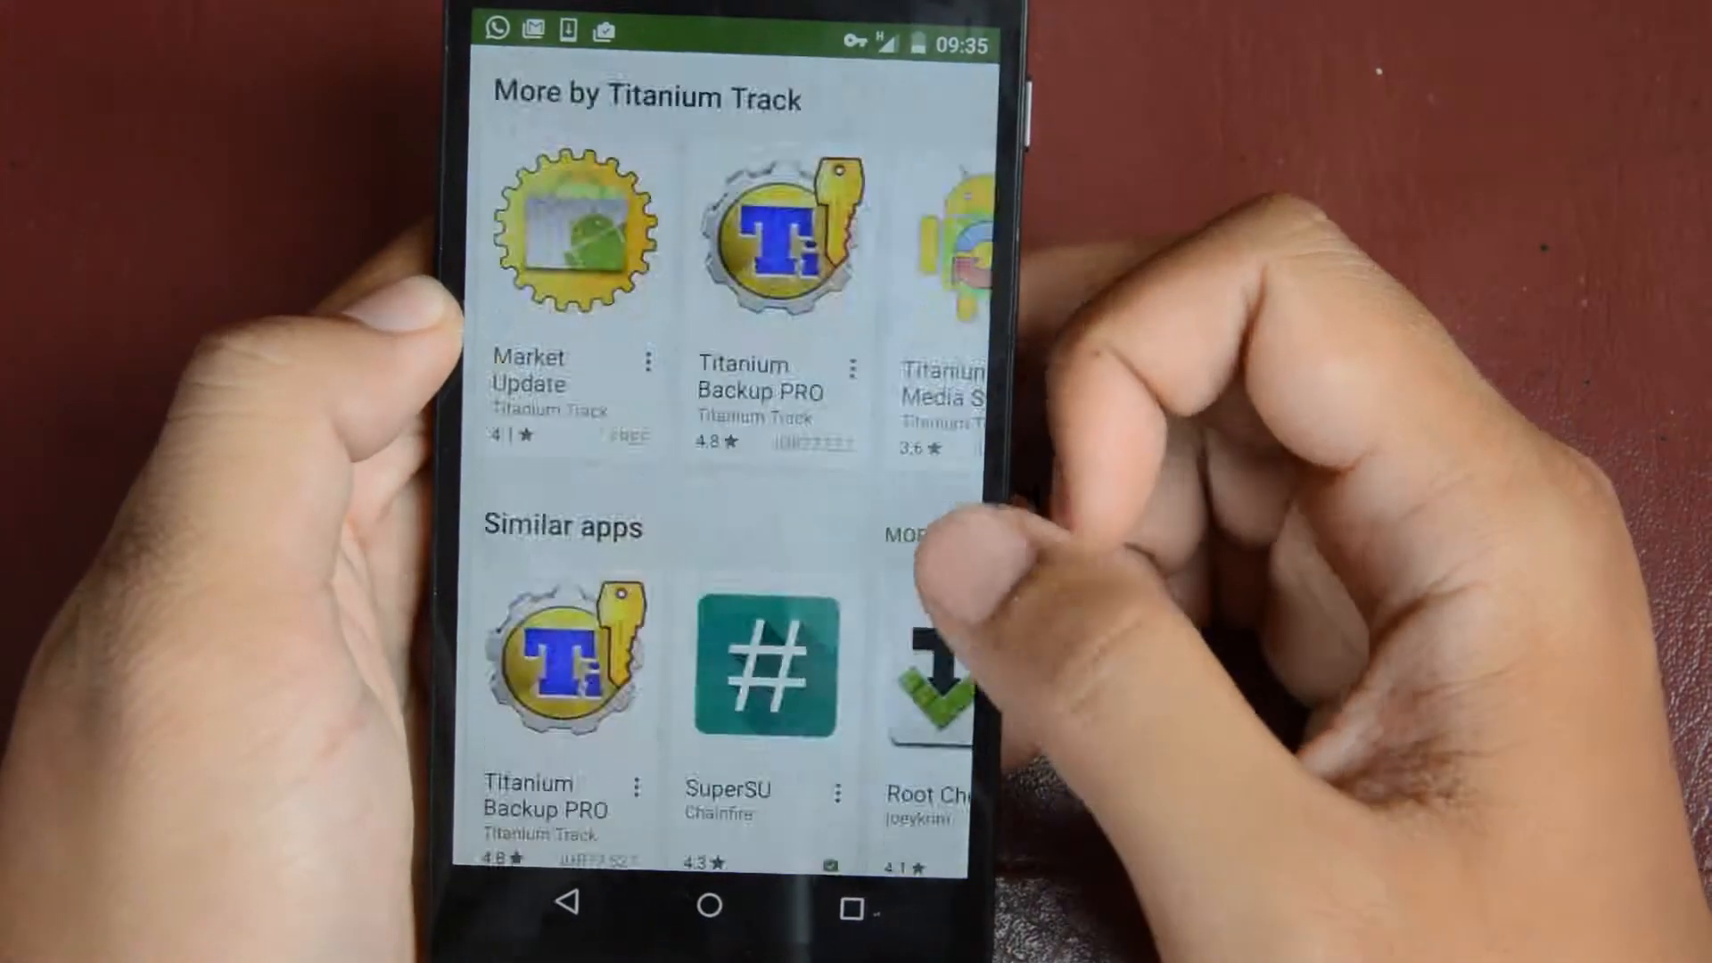